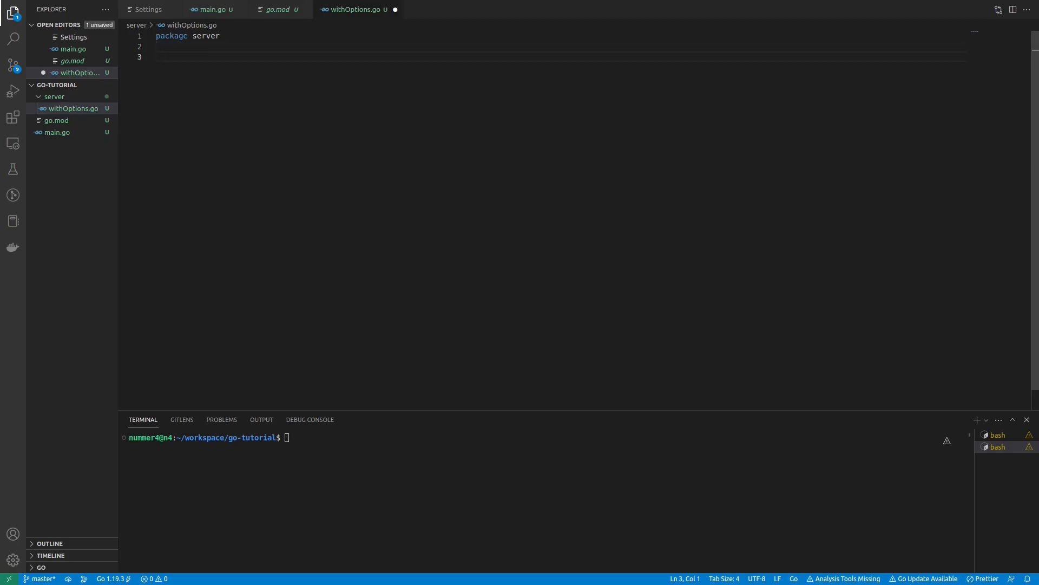
# Declare type Server struct with a port int field in withOptions.go
pyautogui.write('type')
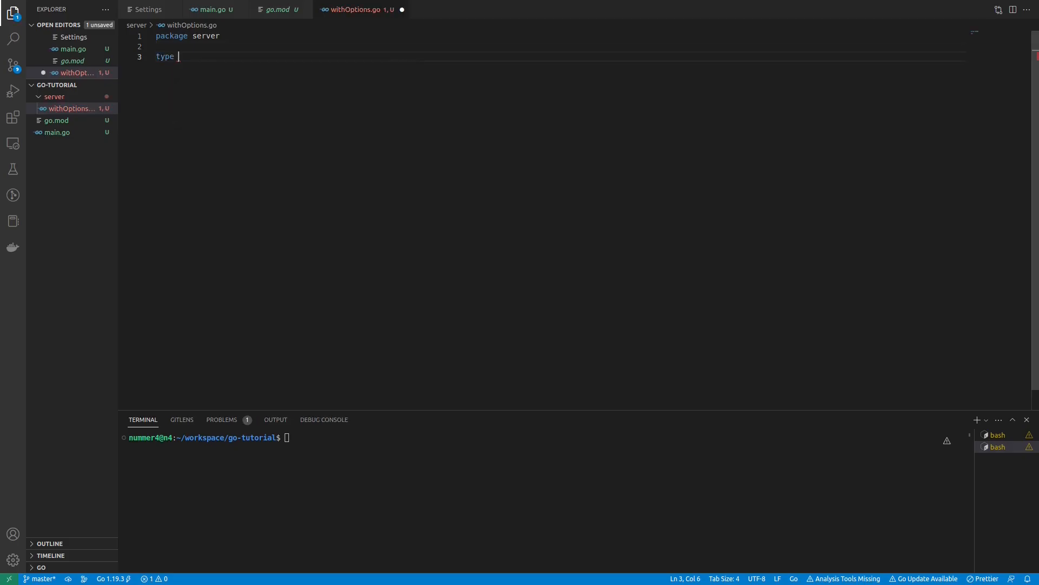
pyautogui.write('Server')
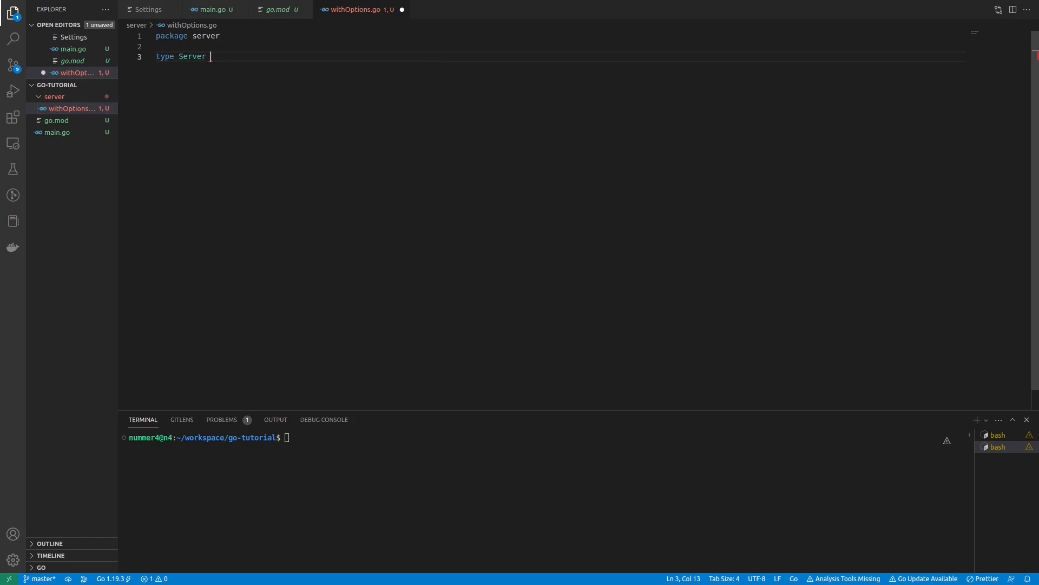
pyautogui.write('struct')
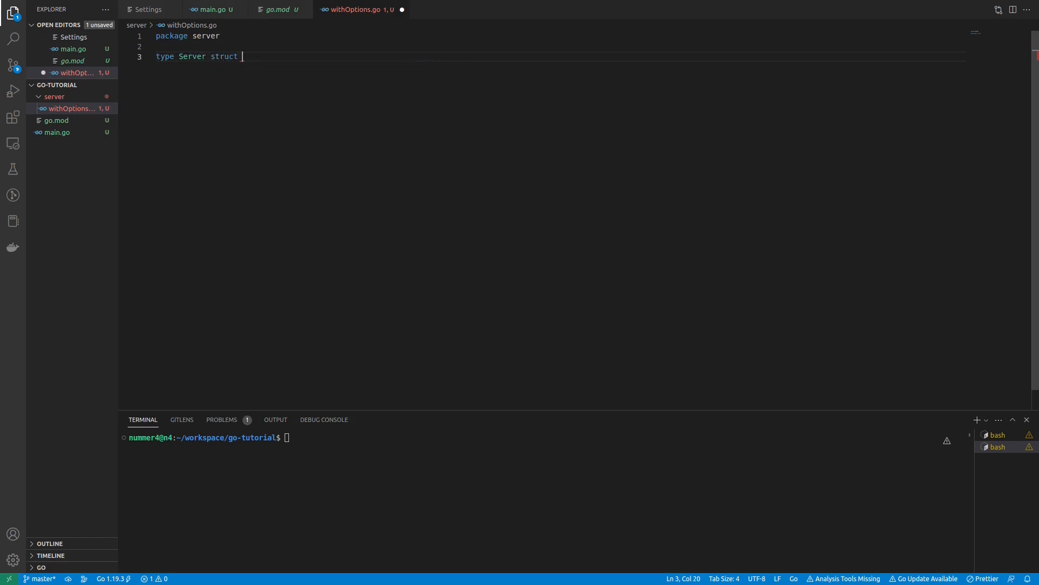
pyautogui.write('{')
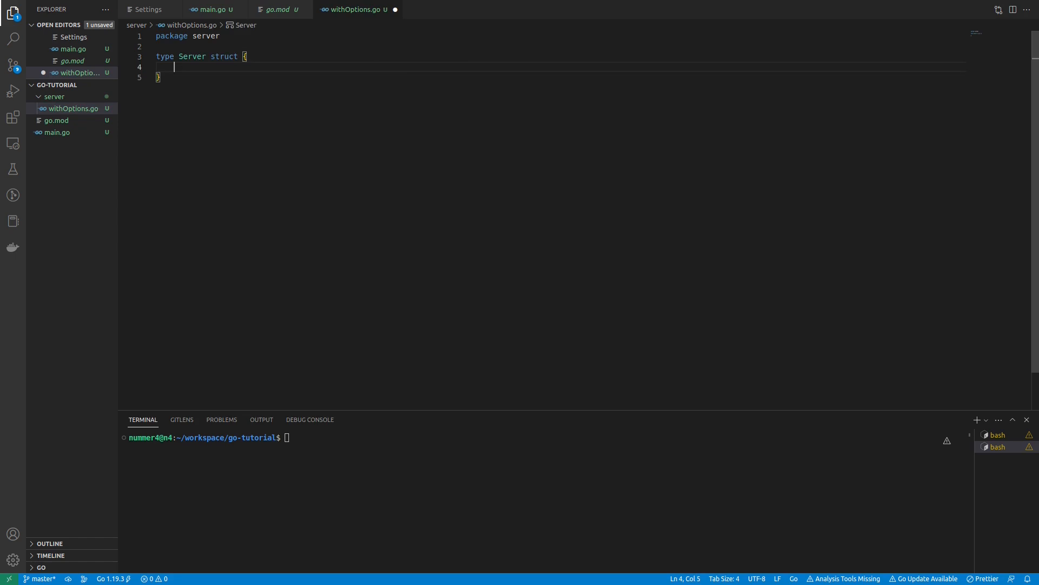
pyautogui.write('port int')
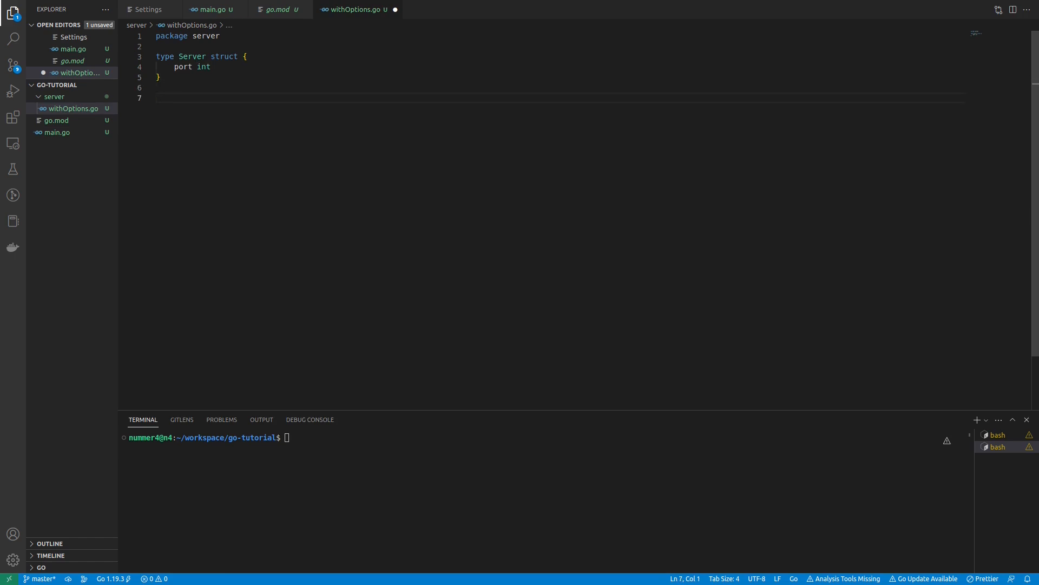
# Declare type Option func(*Server) below the Server struct
pyautogui.write('type')
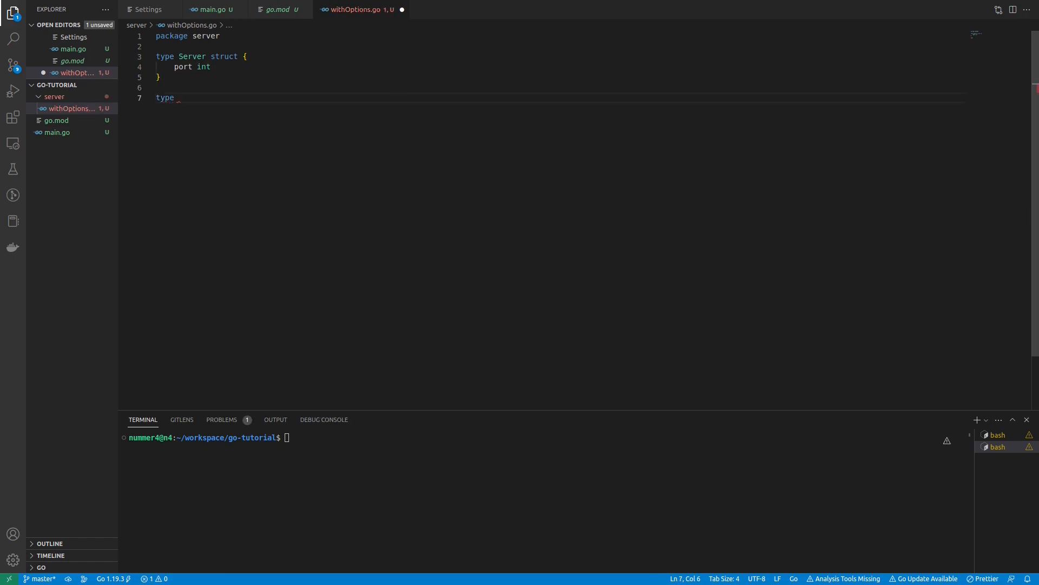
pyautogui.write('Op')
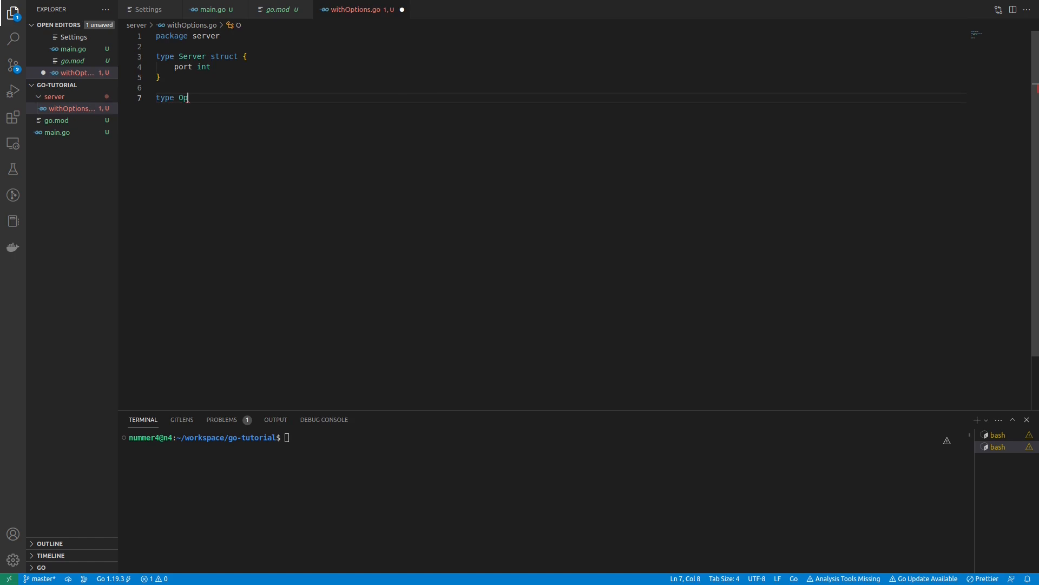
pyautogui.write('tion')
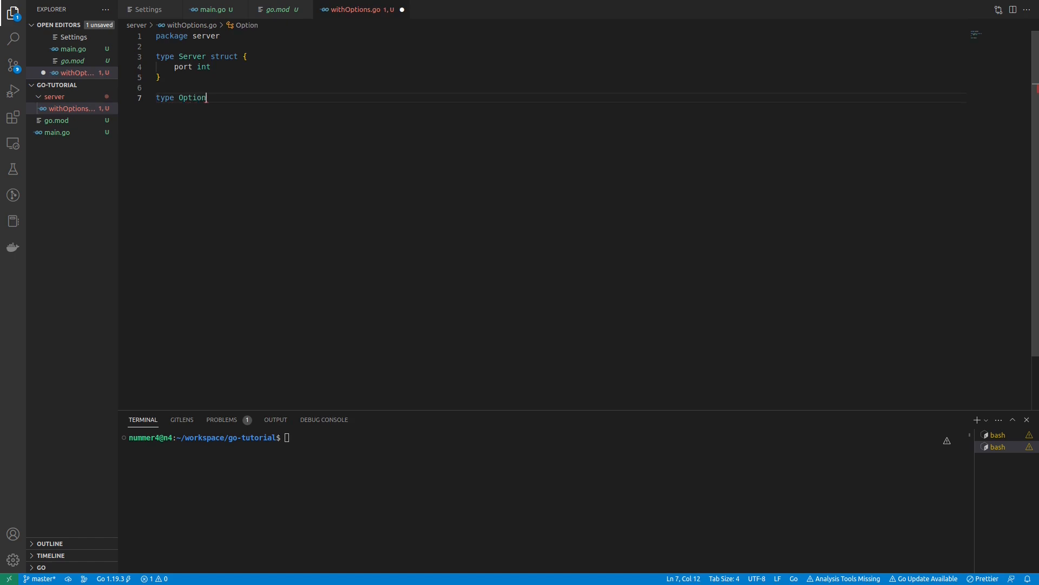
pyautogui.write('func(')
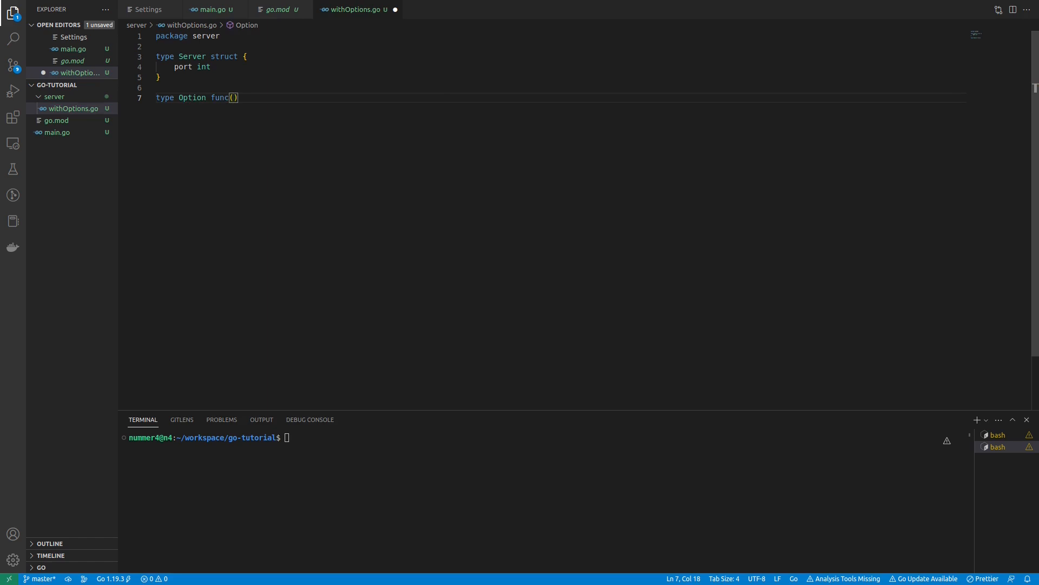
pyautogui.write('*Server')
pyautogui.write('func New')
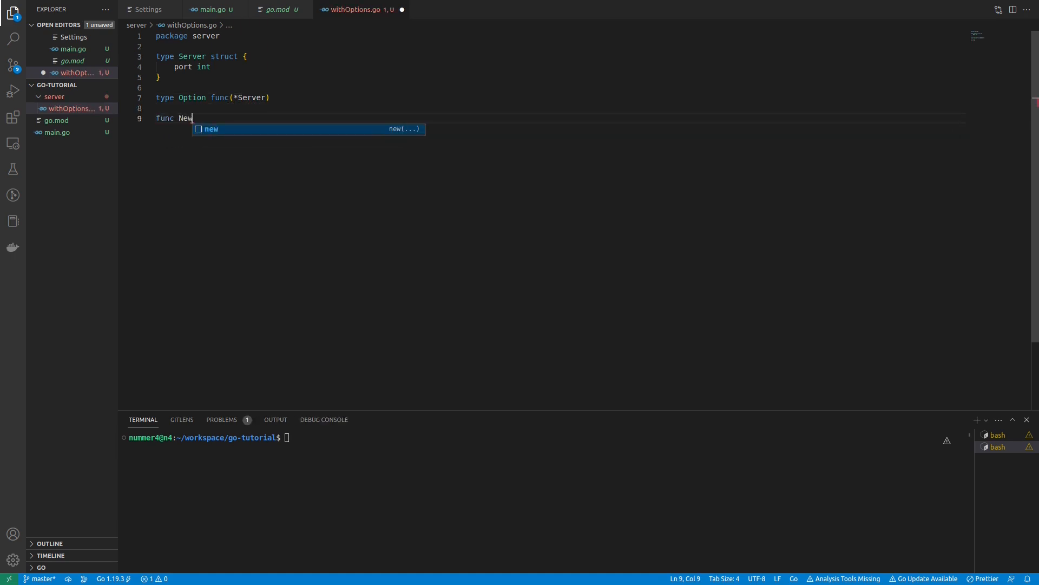
# Write the signature func New(opts ...Option) *Server and open its body
pyautogui.write('()')
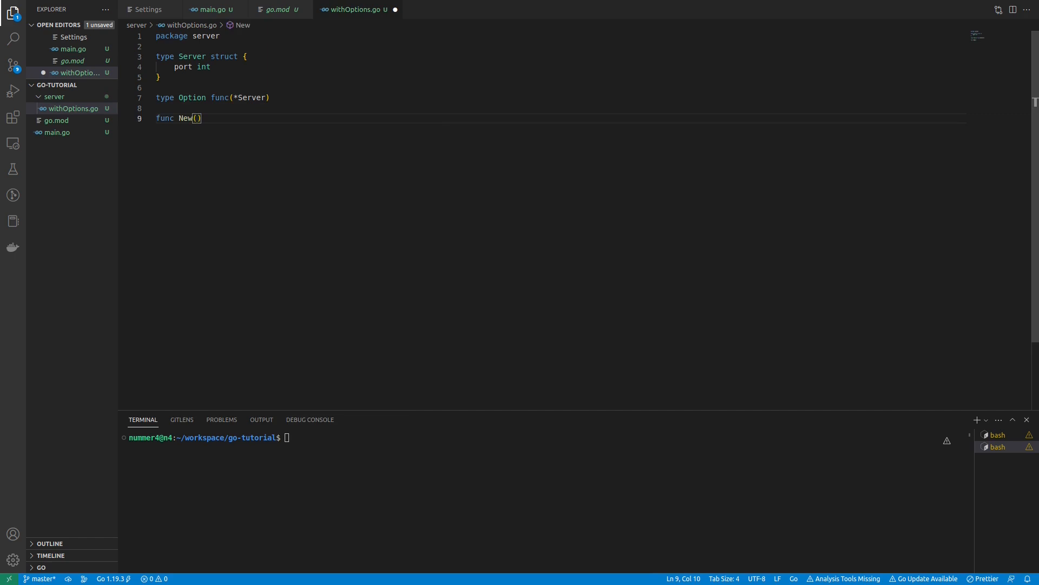
pyautogui.write('opts')
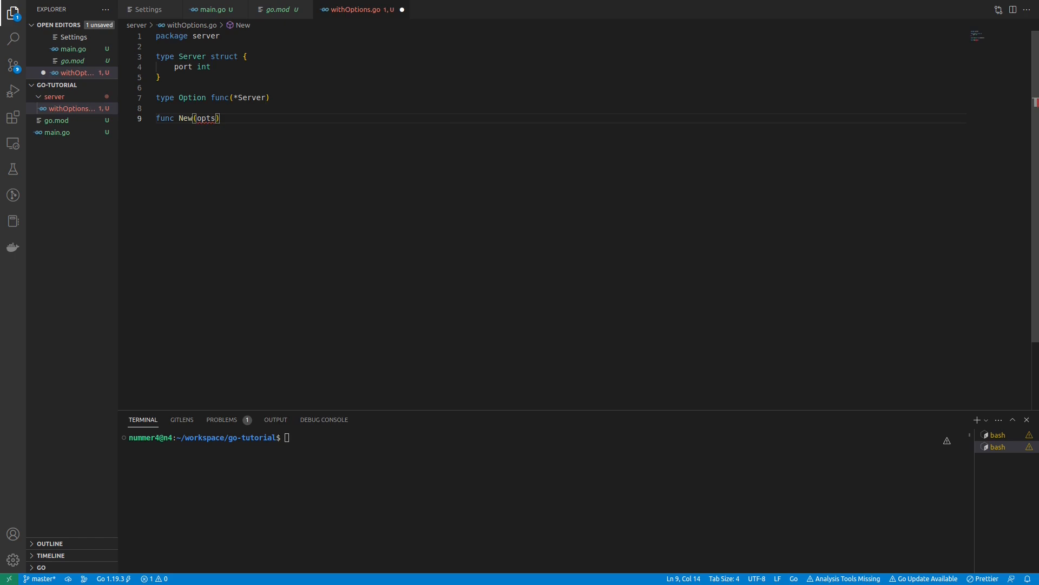
pyautogui.write('...Option')
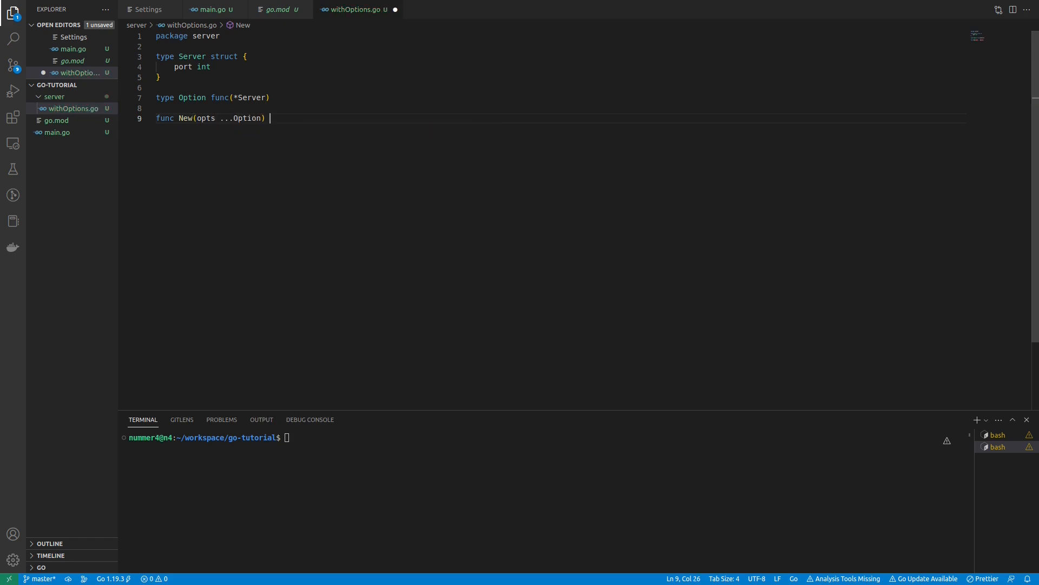
pyautogui.write('*S')
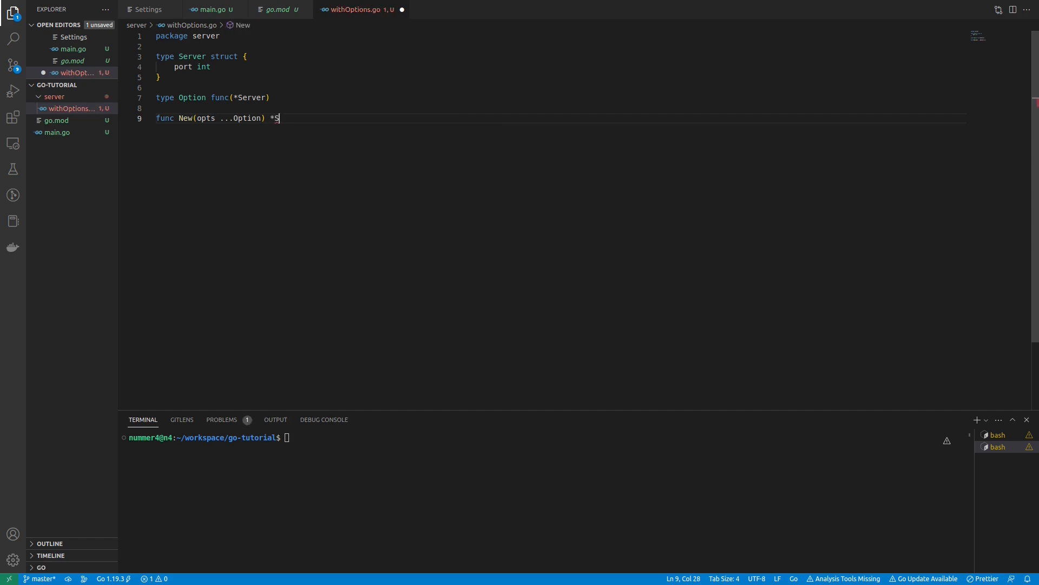
pyautogui.write('erver {')
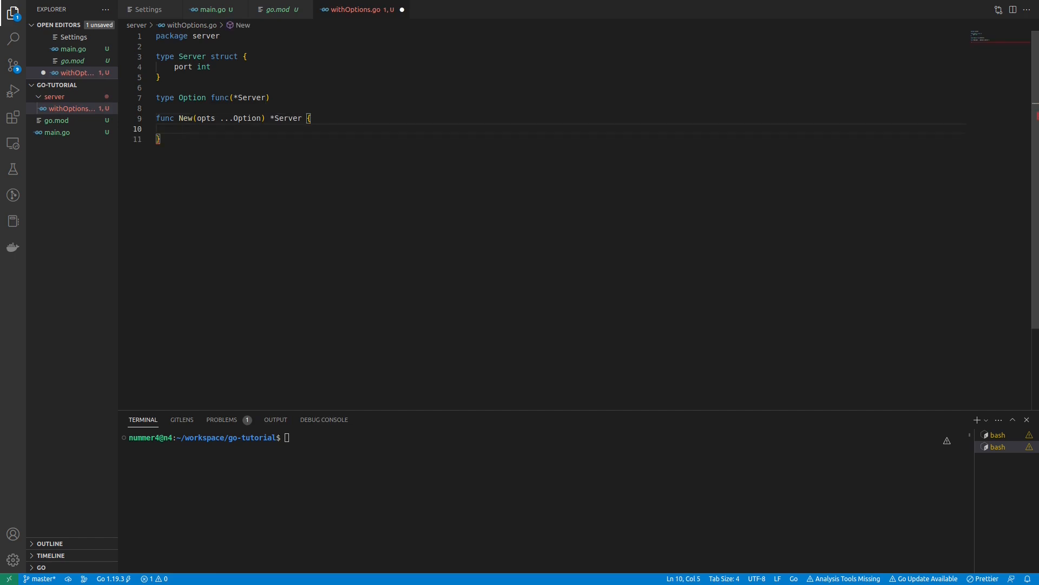
pyautogui.write('s')
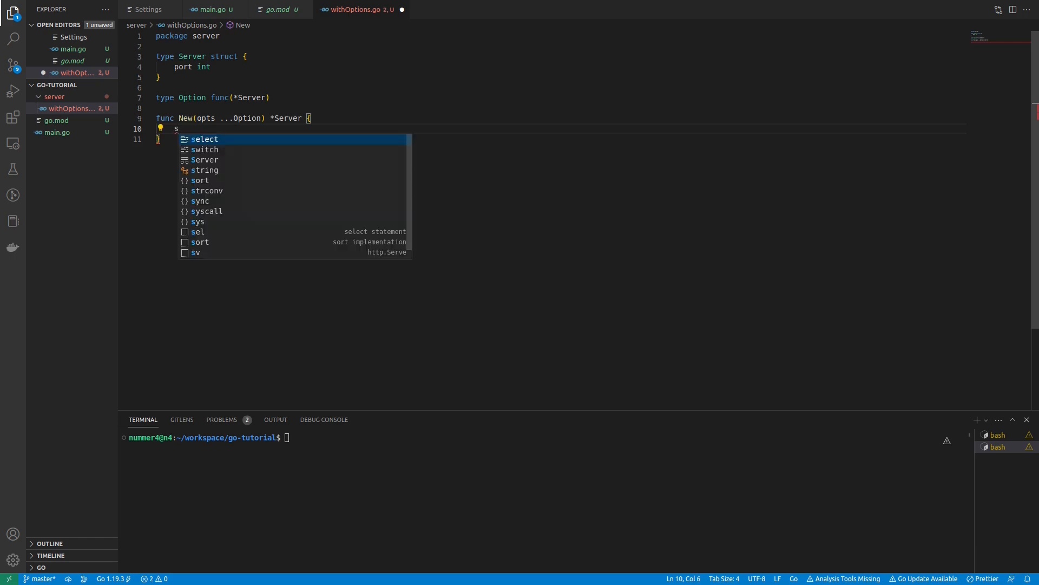
# Create srv := &Server{} and start a for-range loop over opts
pyautogui.write('rv')
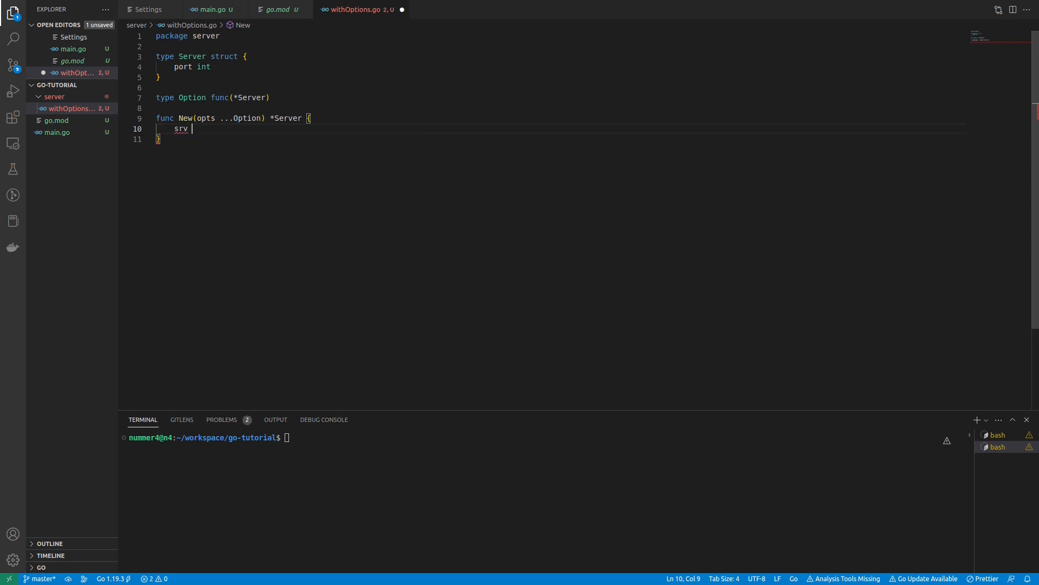
pyautogui.write(':=')
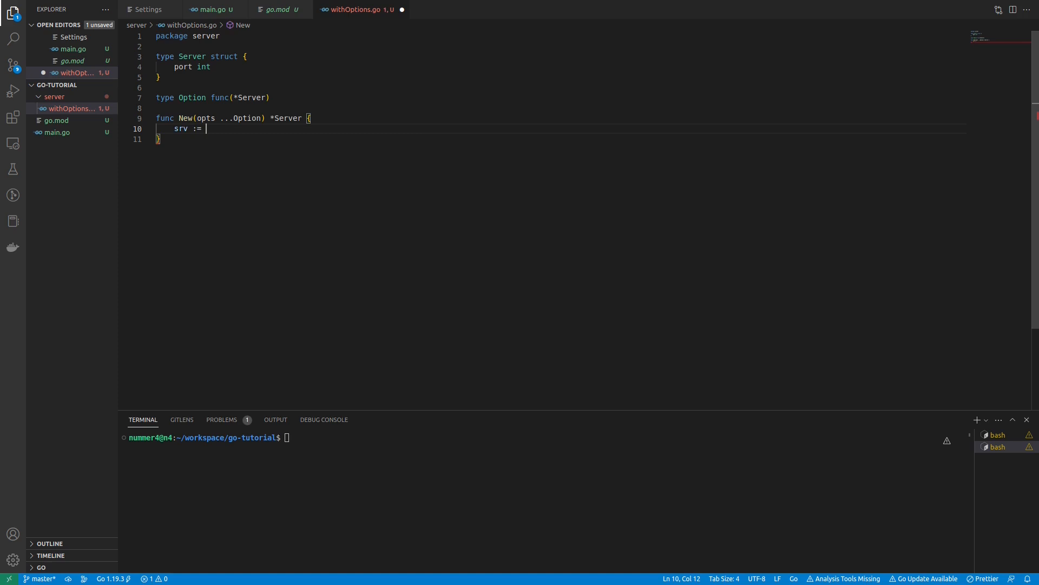
pyautogui.write('&Server{')
pyautogui.write('for')
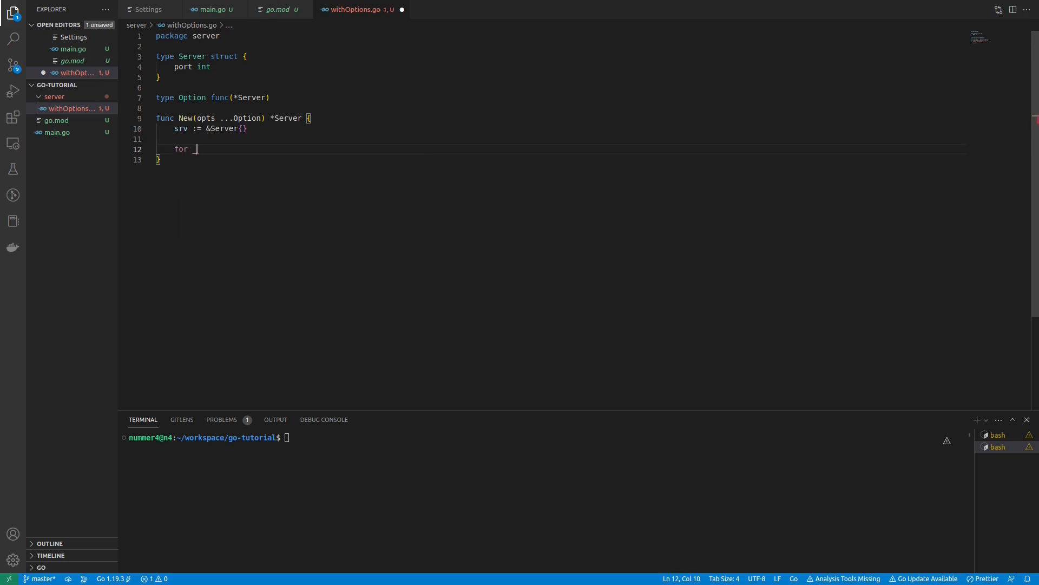
pyautogui.write(',')
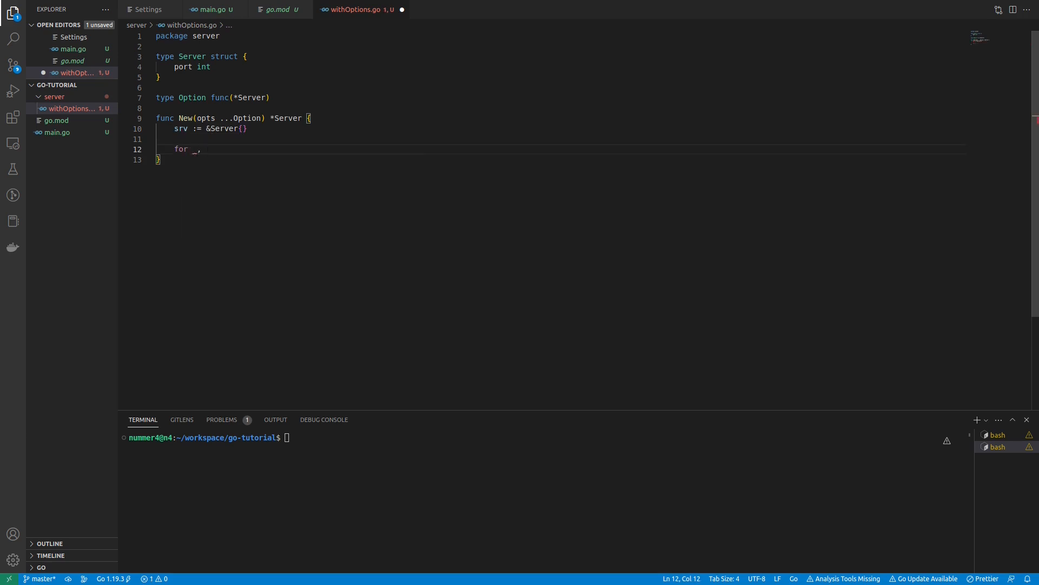
pyautogui.write('opt')
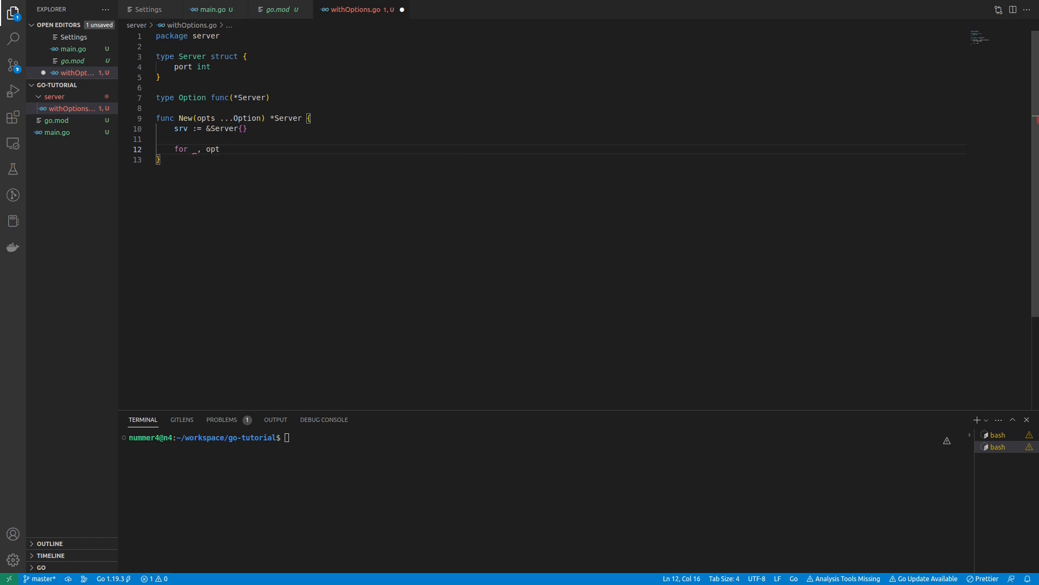
pyautogui.write(':= range')
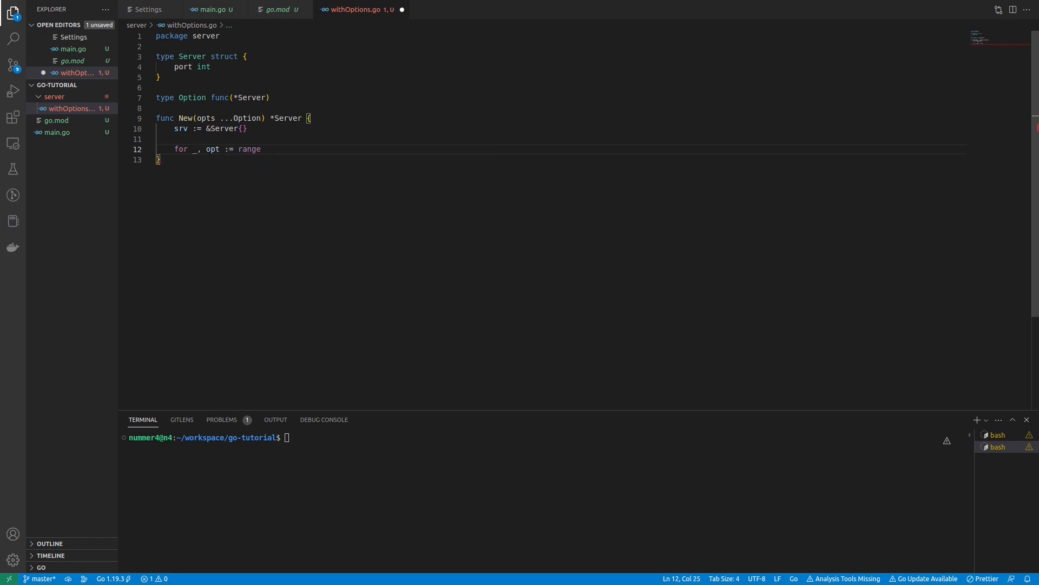
pyautogui.write('opts')
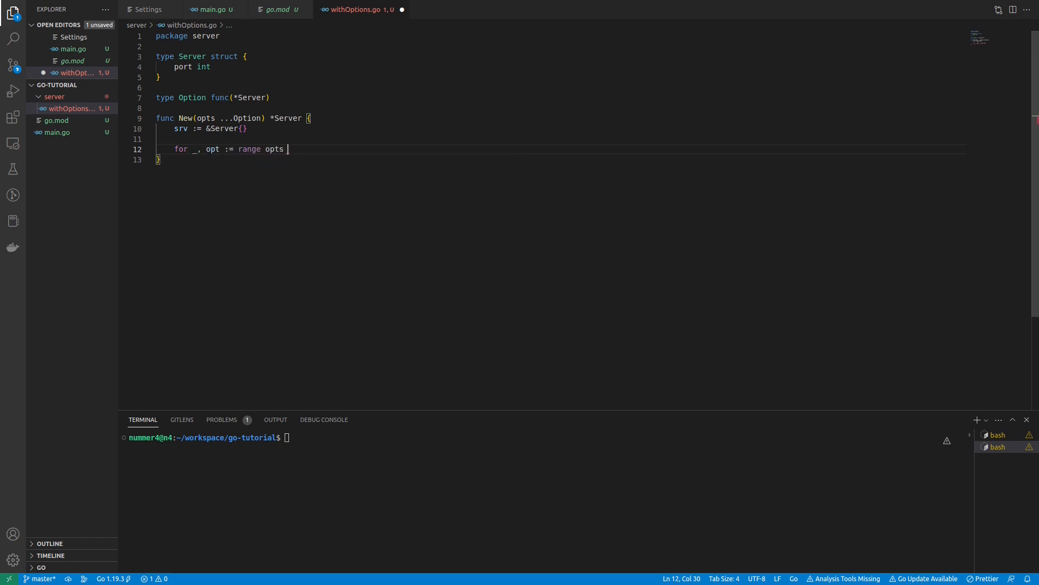
# Call opt(srv) inside the loop and return srv after it
pyautogui.write('{')
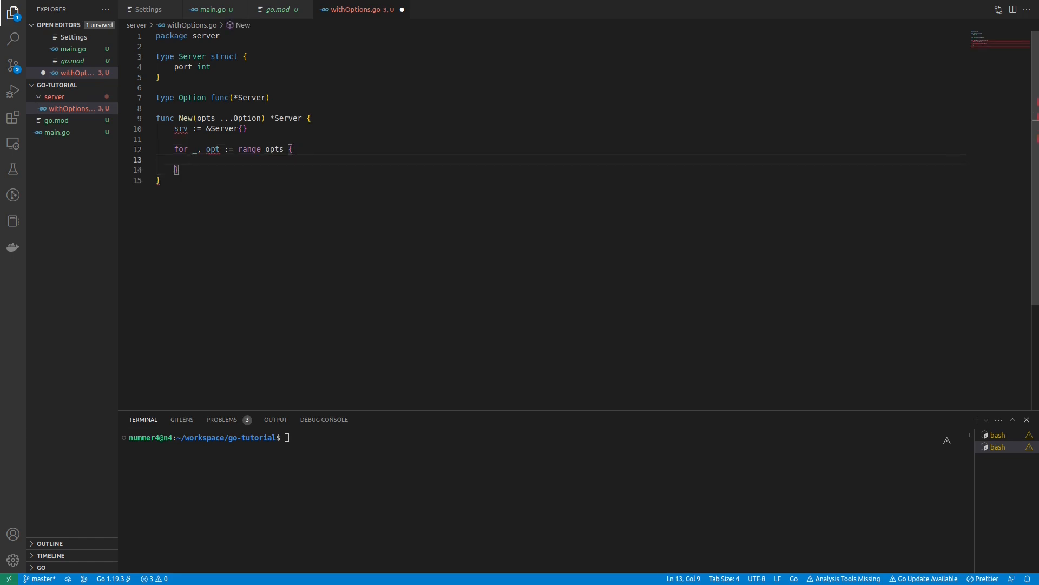
pyautogui.write('opt')
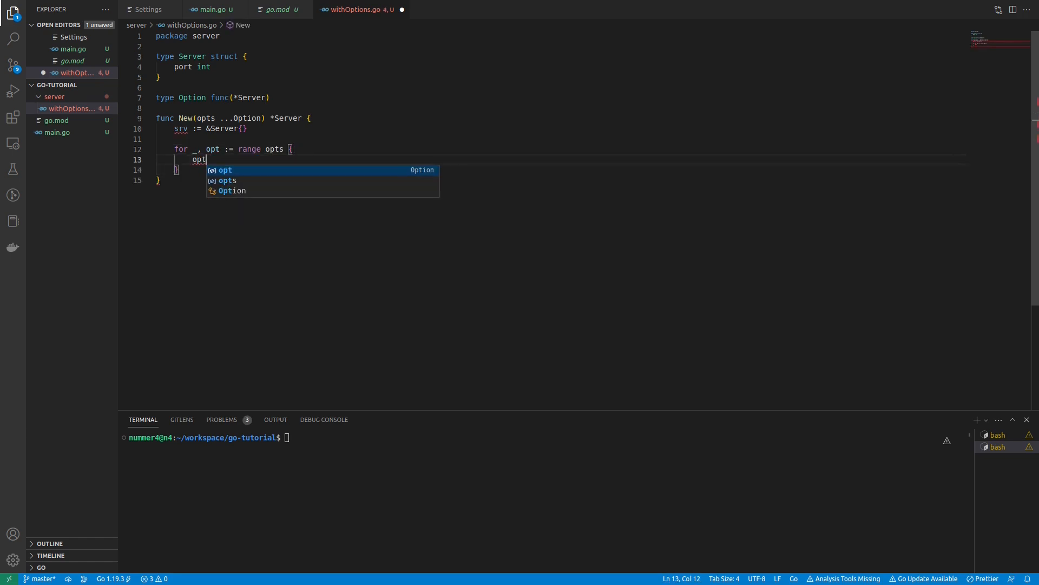
pyautogui.write('(srv')
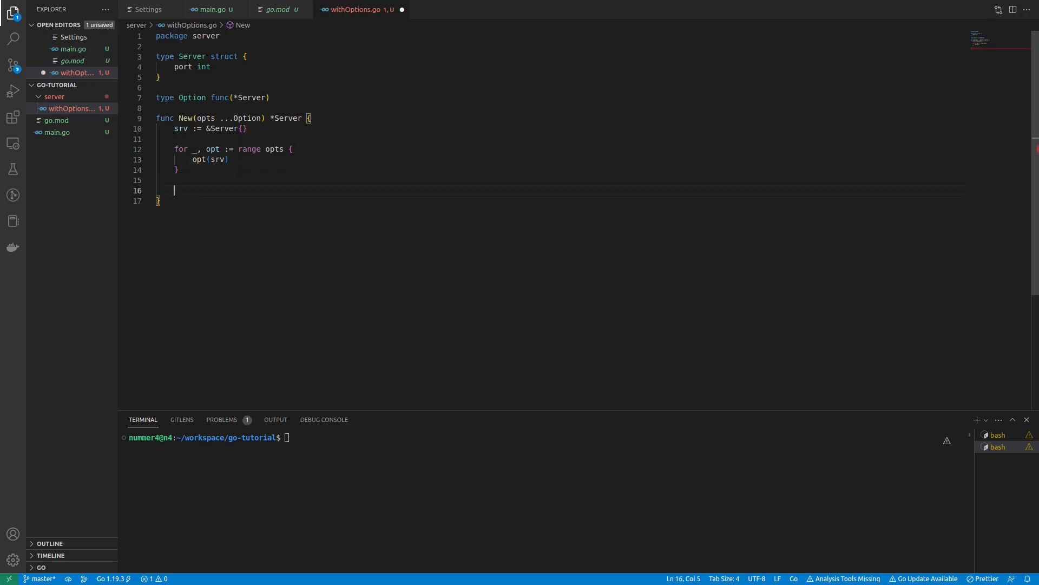
pyautogui.write('return srv')
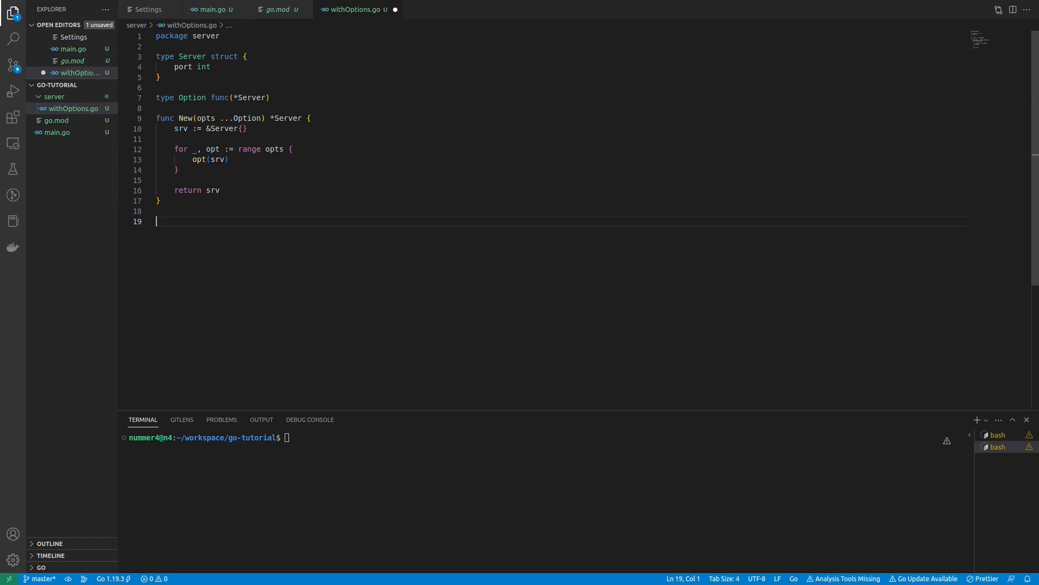
# Declare func WithPort(p int) func(*Server) below New
pyautogui.write('With')
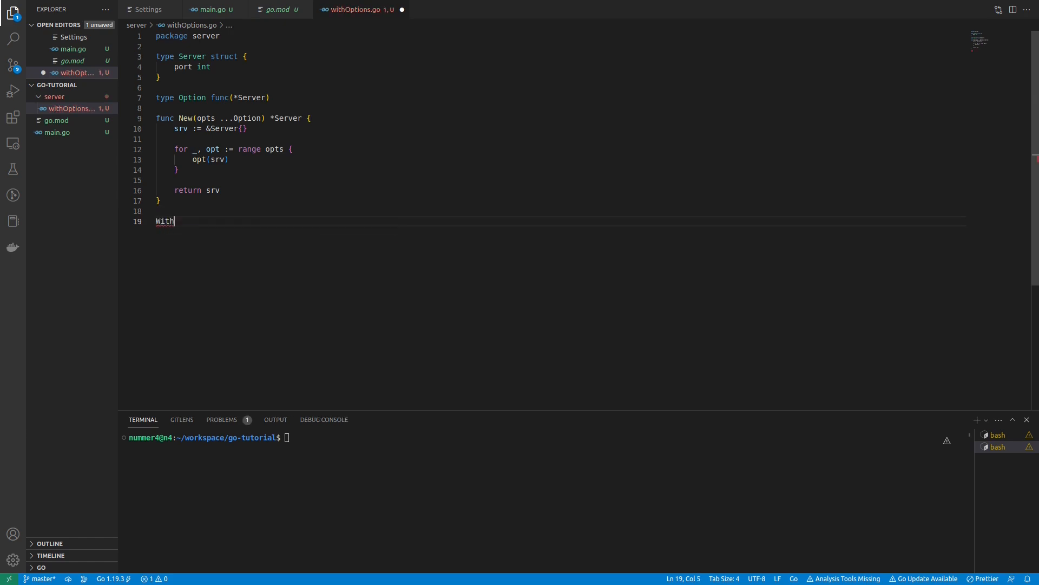
pyautogui.write('func')
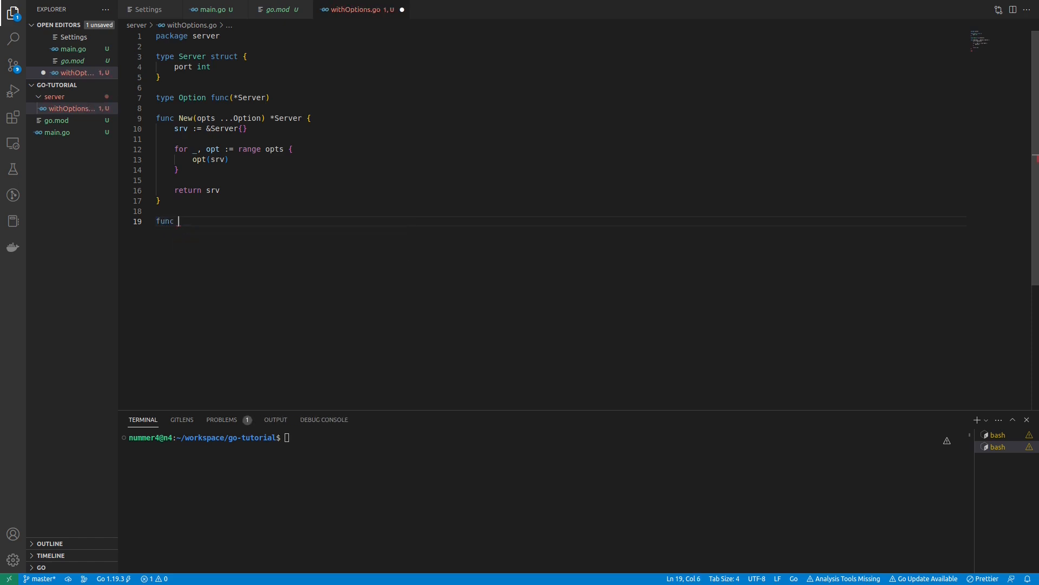
pyautogui.write('WithPort')
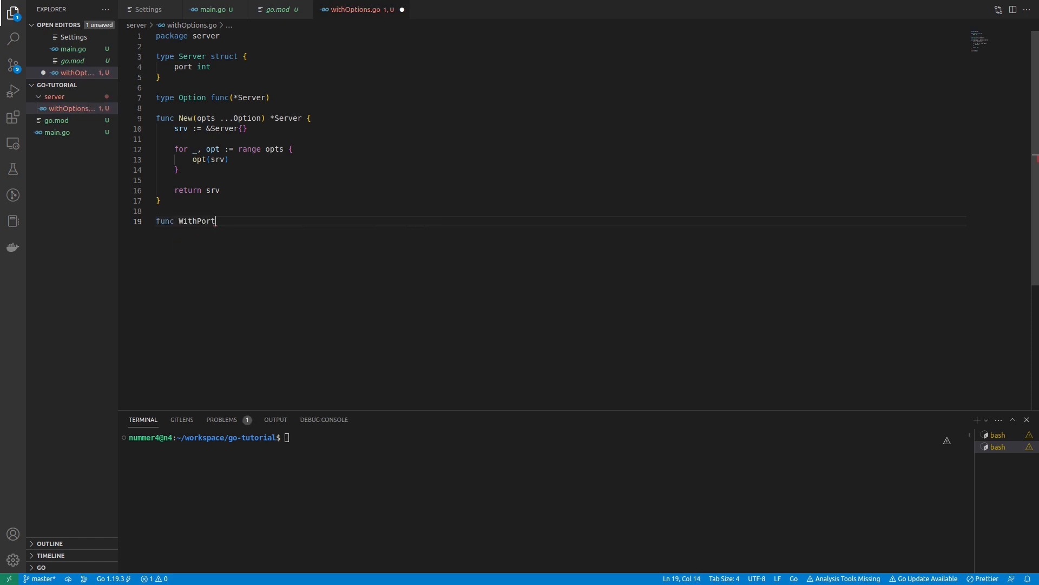
pyautogui.write('(p)')
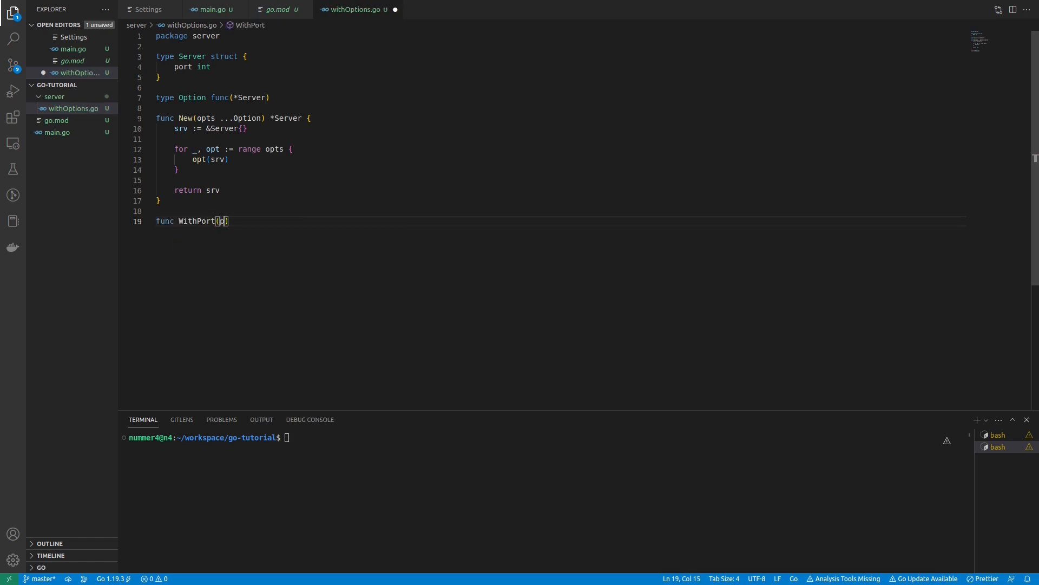
pyautogui.write('int')
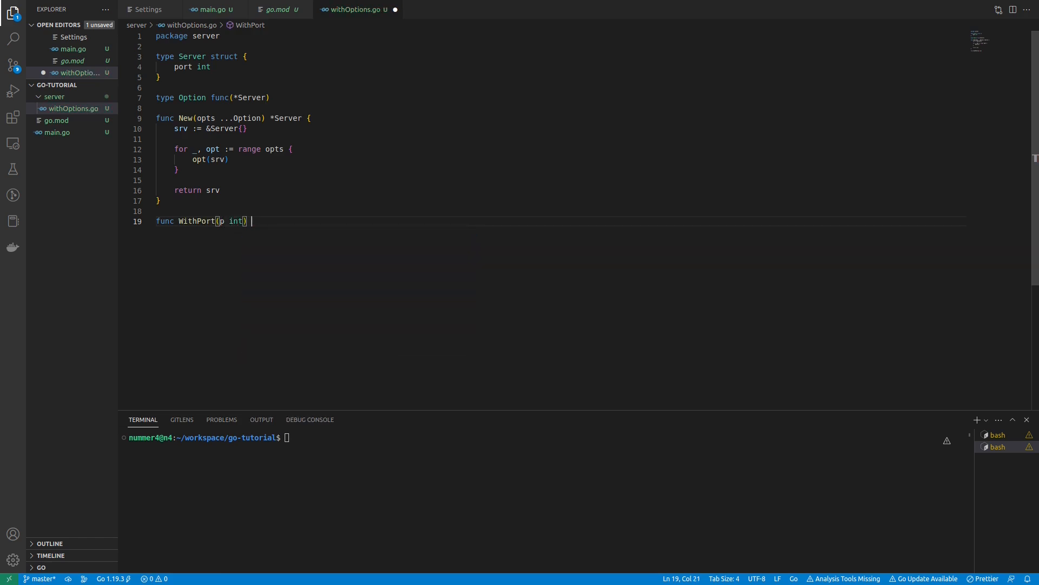
pyautogui.write('func()')
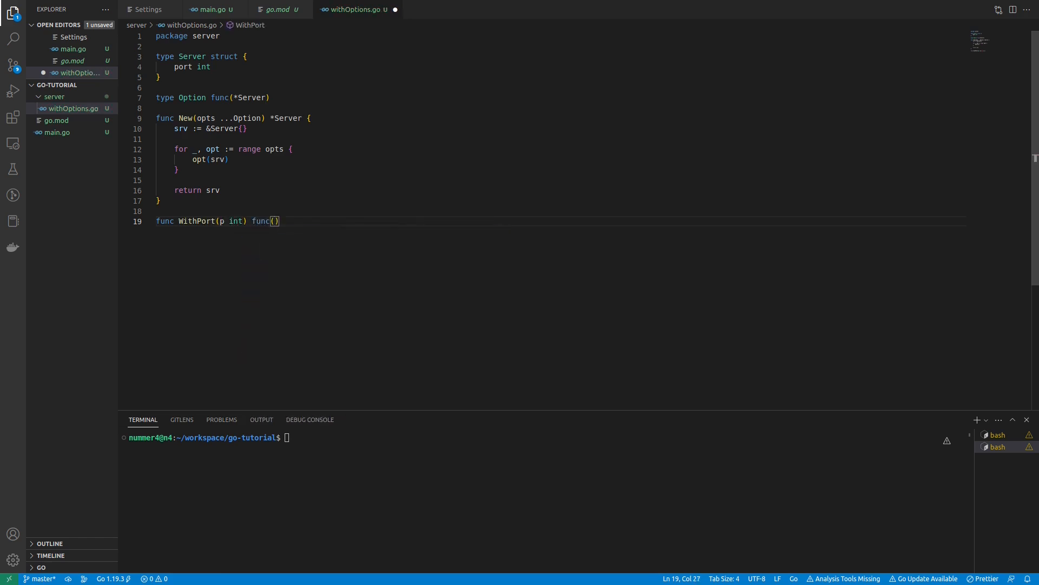
pyautogui.write('*')
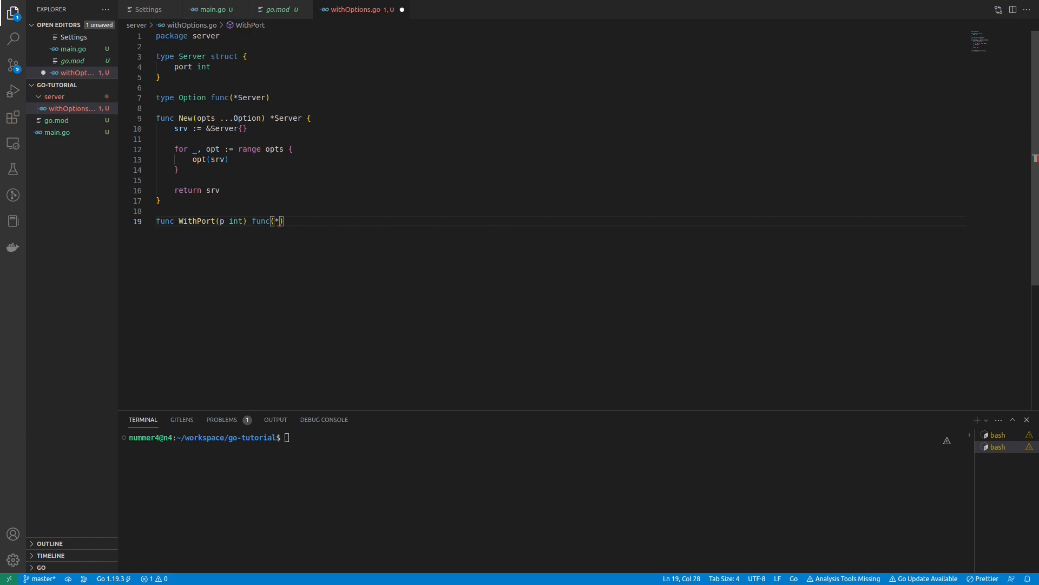
pyautogui.write('Server')
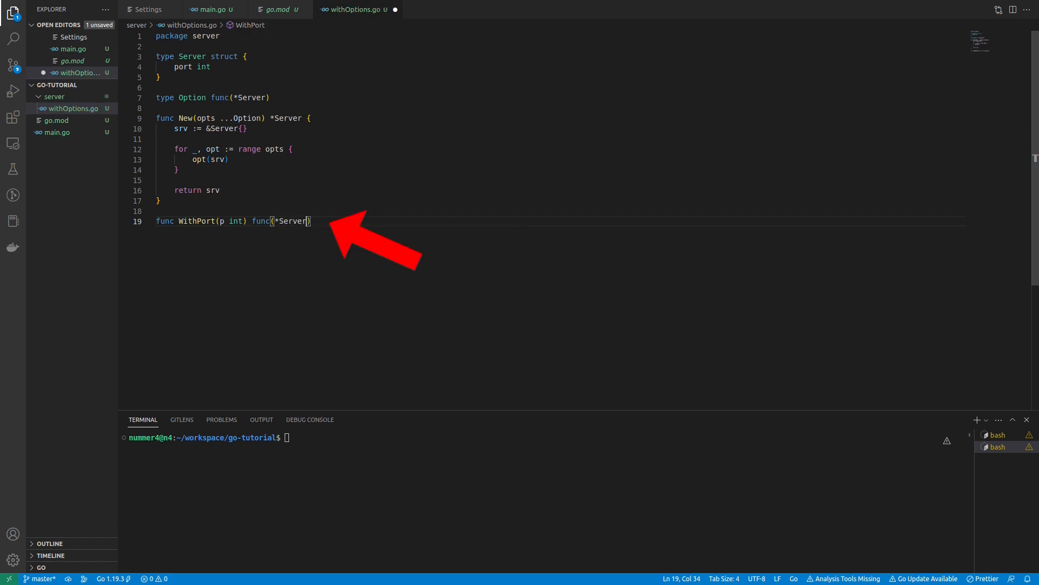
pyautogui.write('{')
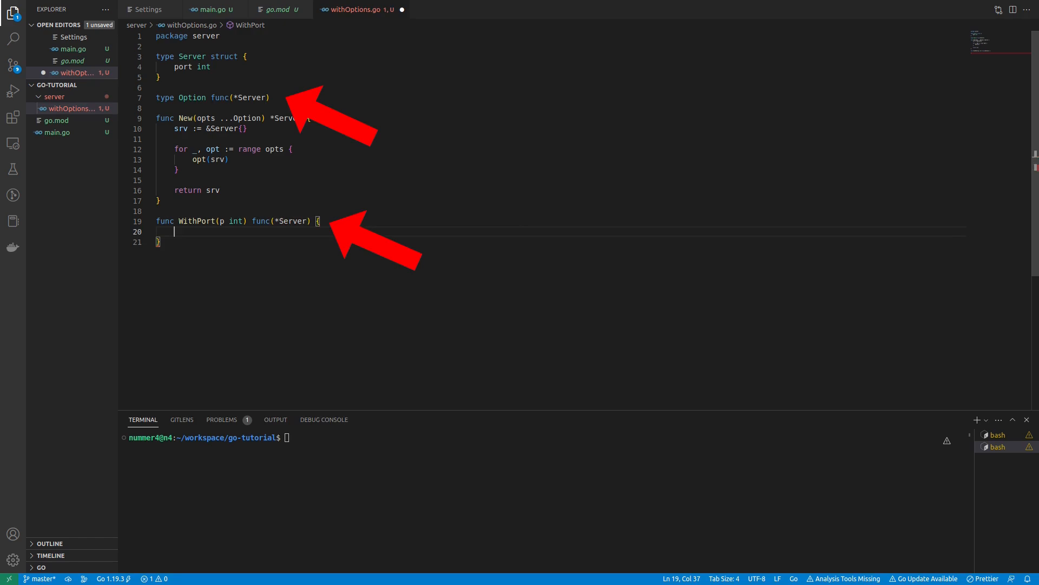
# Return a closure func(s *Server) setting s.port = p, and save the file
pyautogui.write('return')
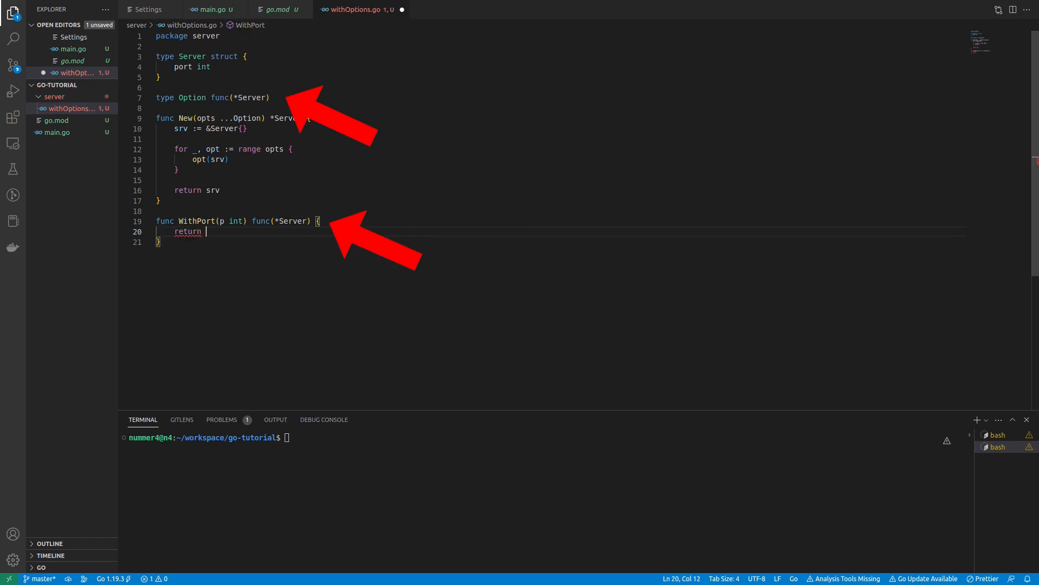
pyautogui.write('func(s *Server) {')
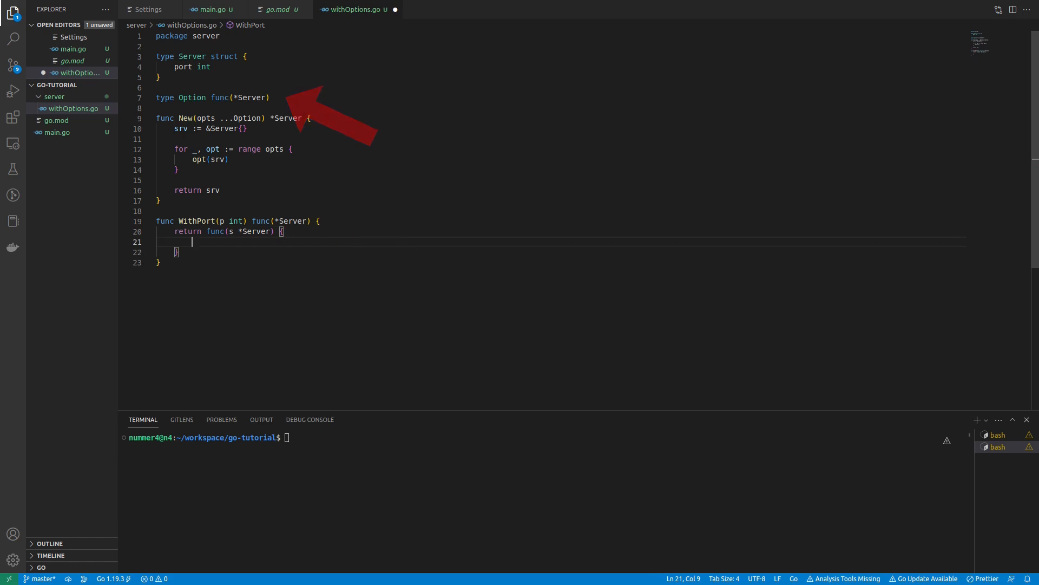
pyautogui.write('s')
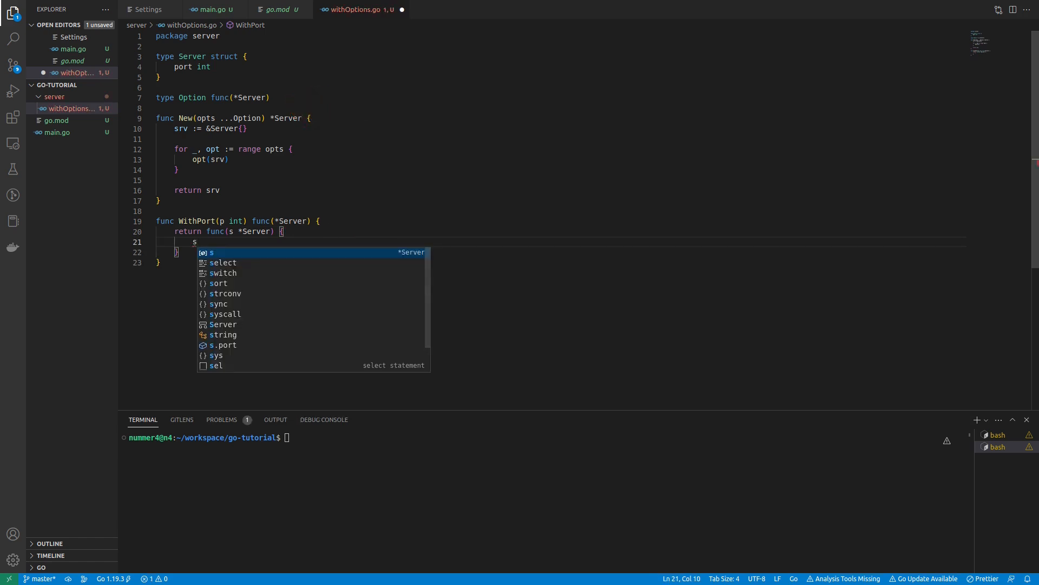
pyautogui.write('.port =')
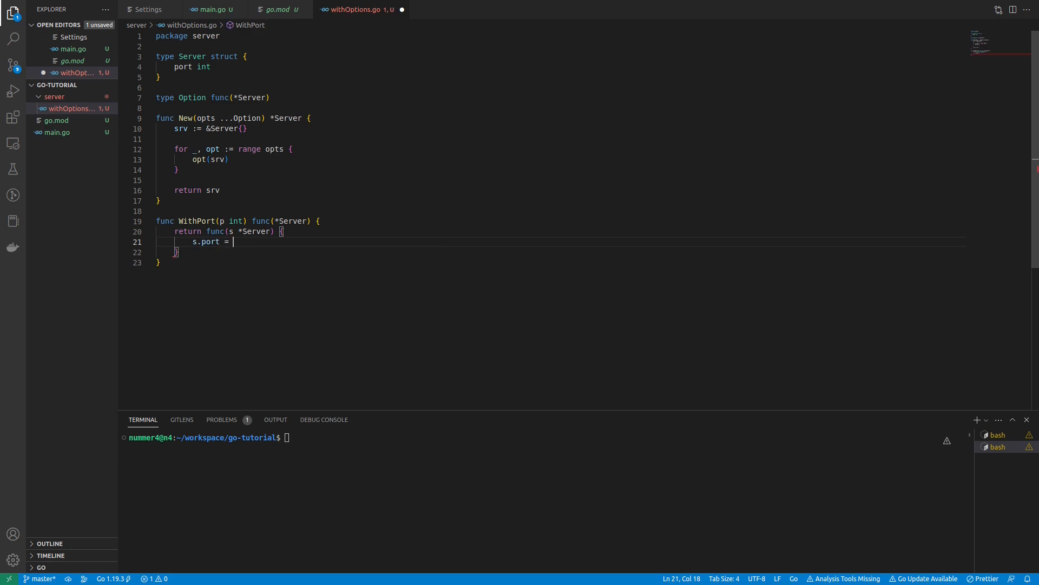
pyautogui.write('p')
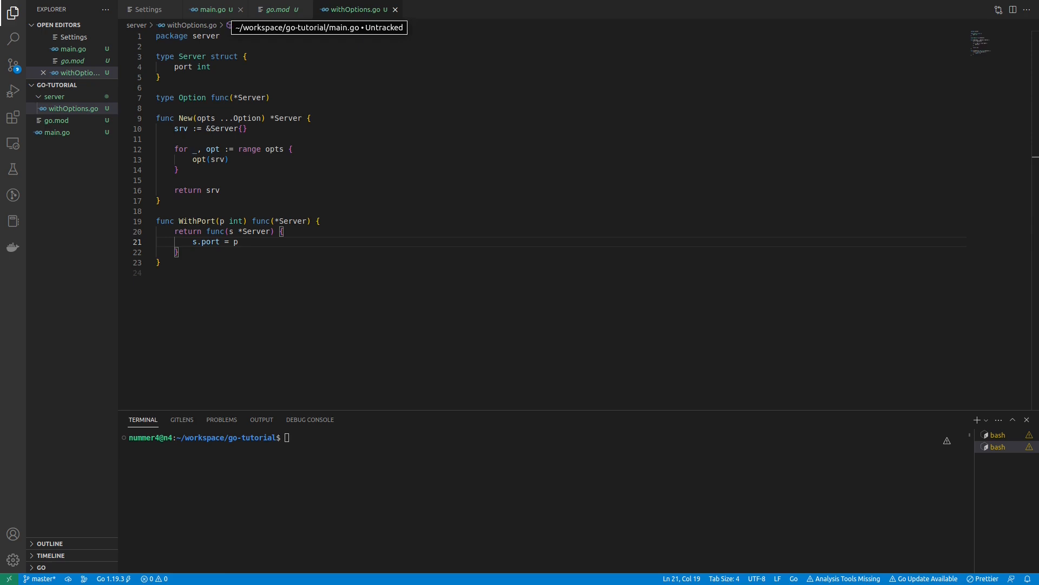
# In main.go, add s := server.New() inside main
pyautogui.click(211, 9)
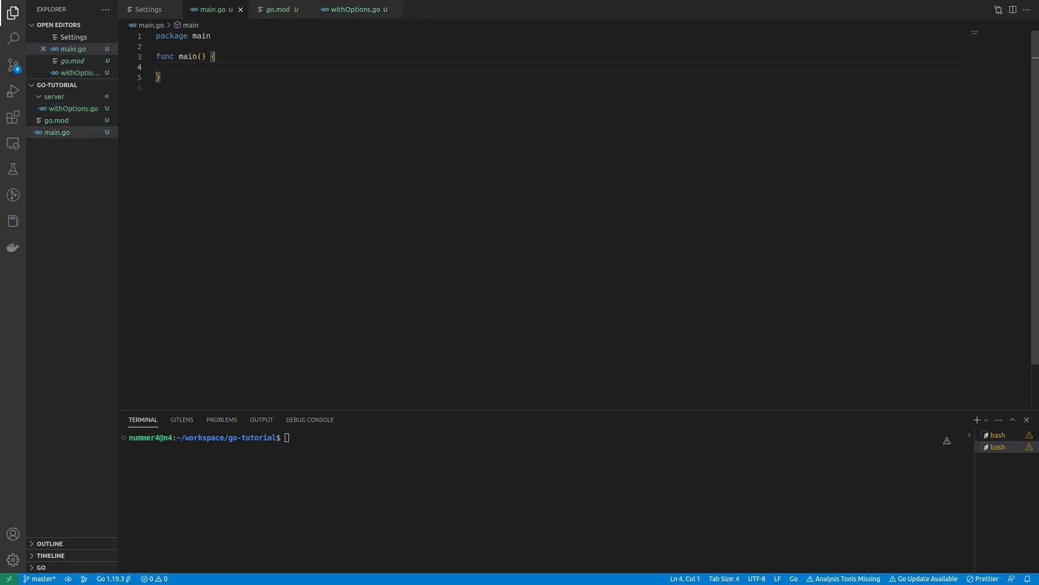
pyautogui.press('Enter')
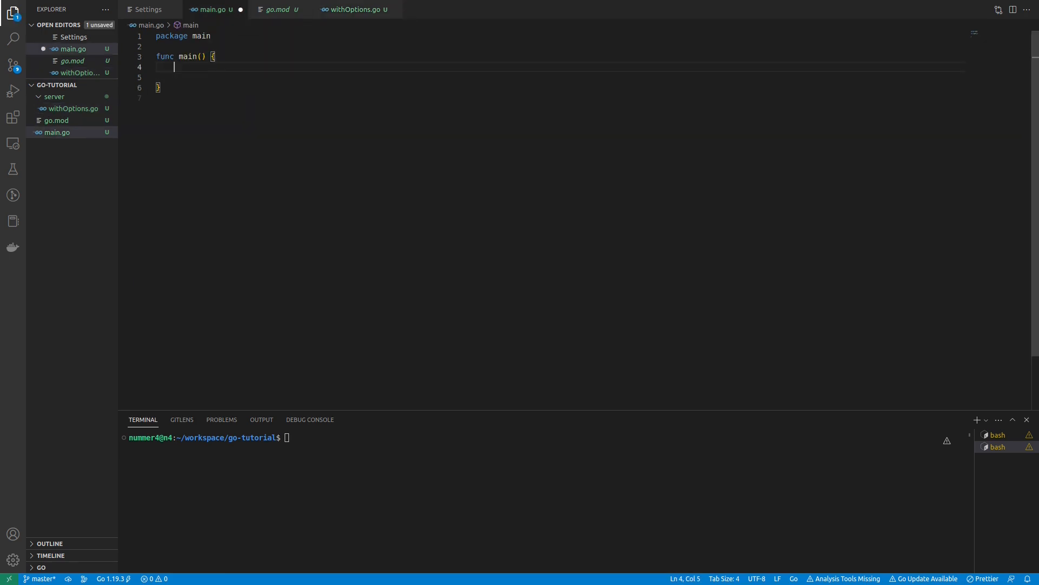
pyautogui.press('enter')
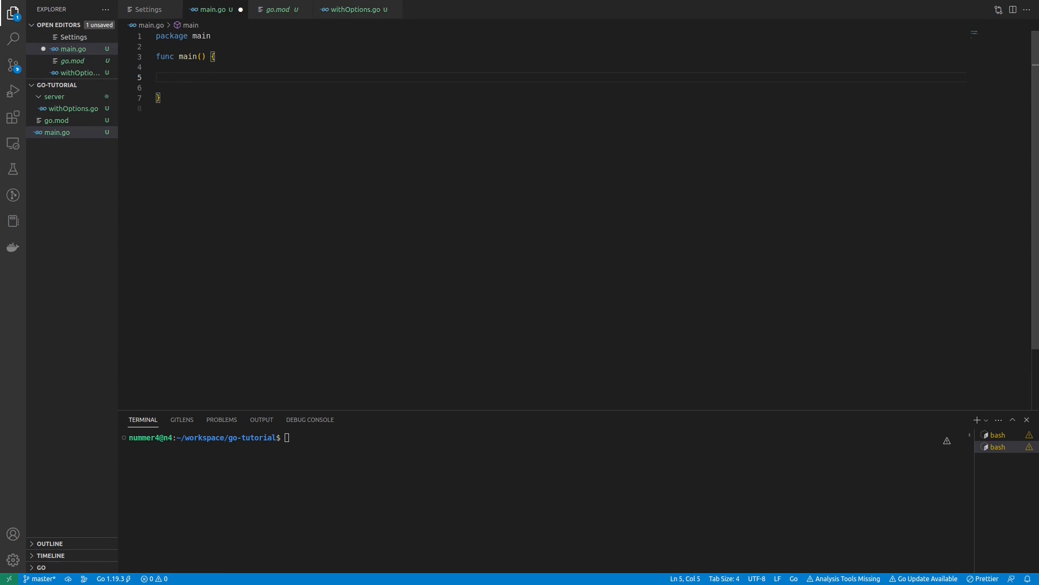
pyautogui.write('s')
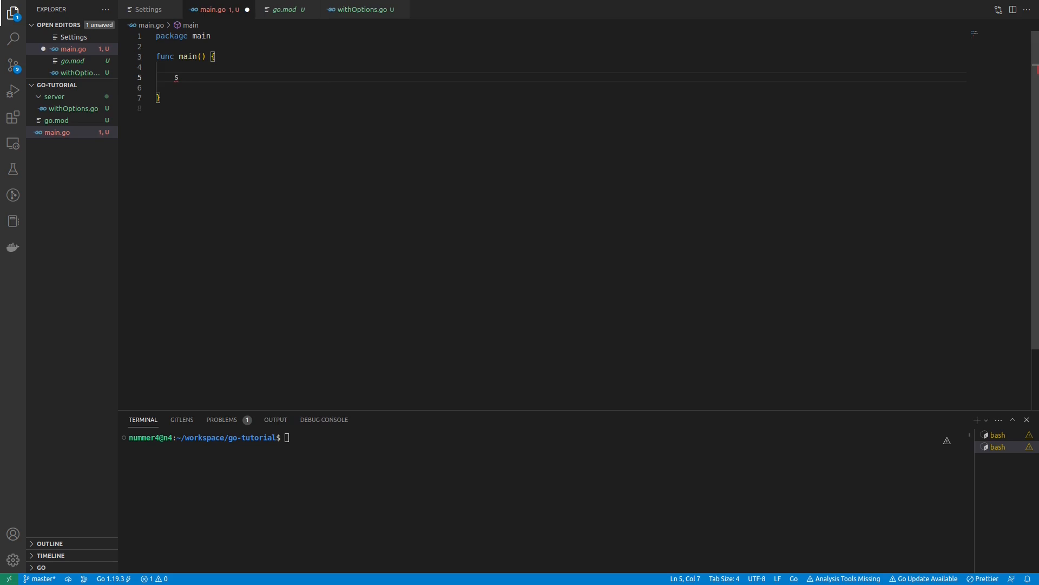
pyautogui.write('" := N"')
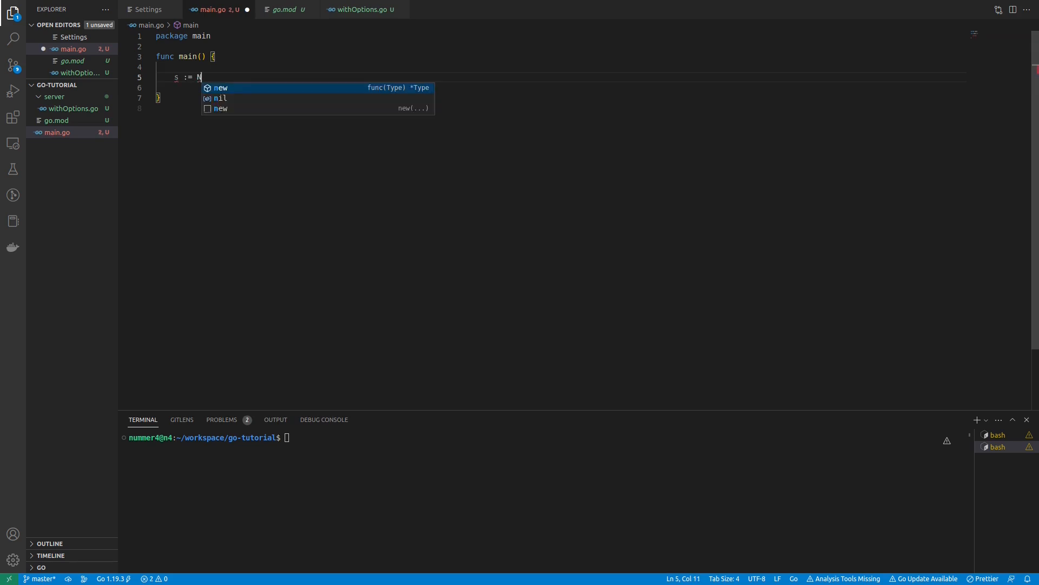
pyautogui.write('ew')
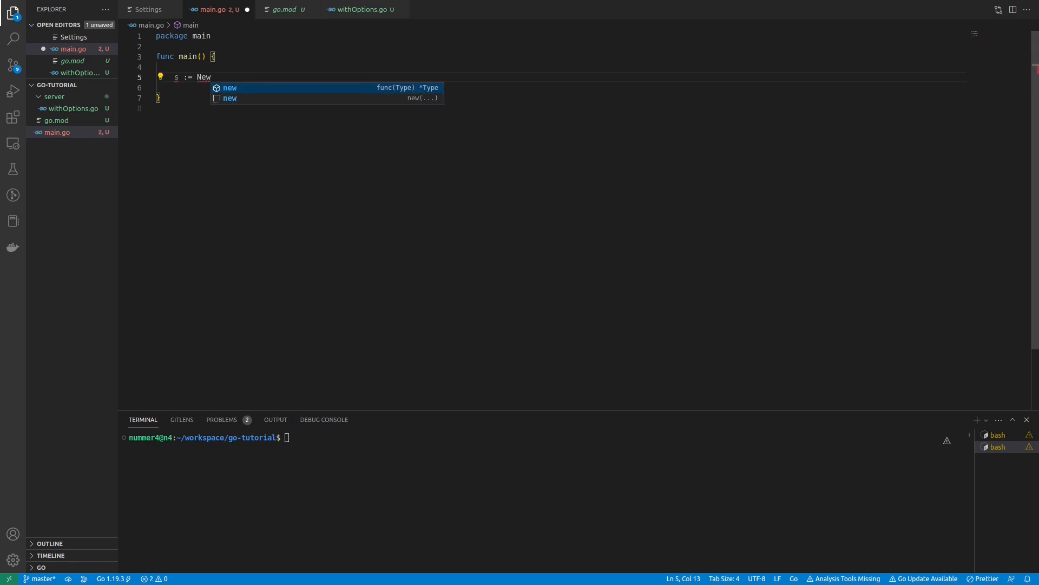
pyautogui.write('server.')
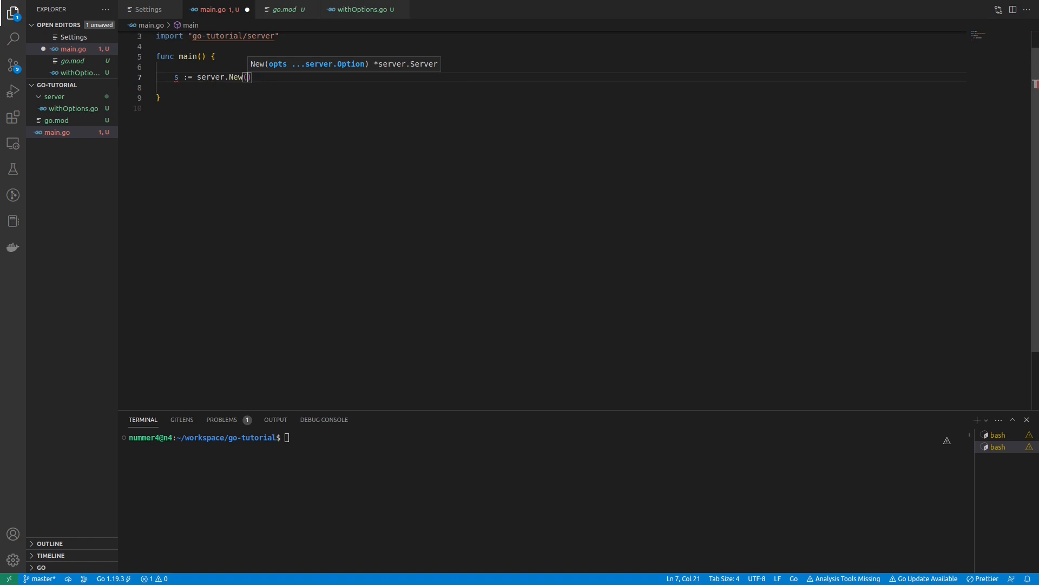
# Create port := server.WithPort(8080), pass port to New, and begin fmt.Print
pyautogui.write('p')
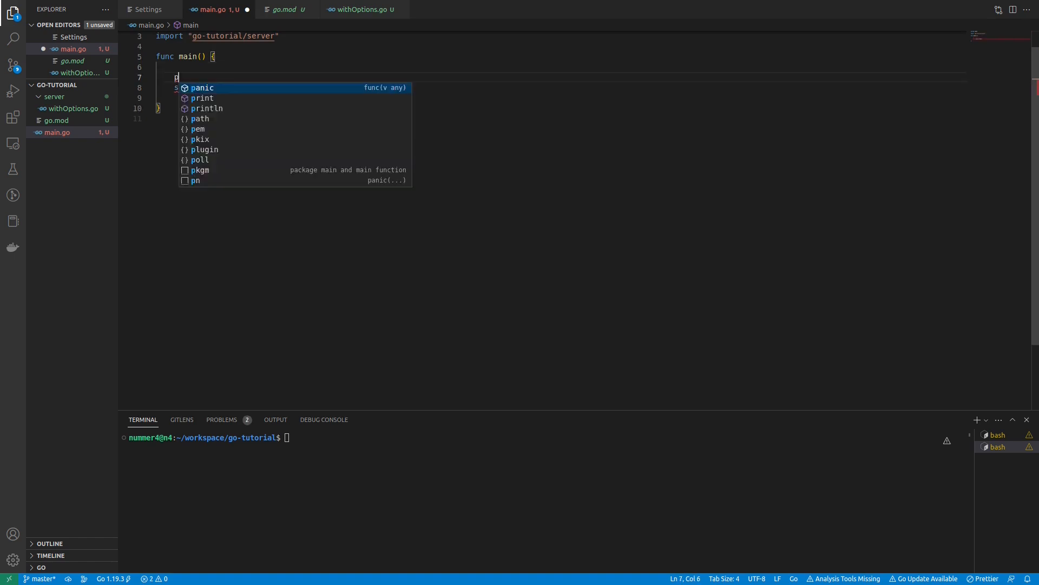
pyautogui.write('ort :=')
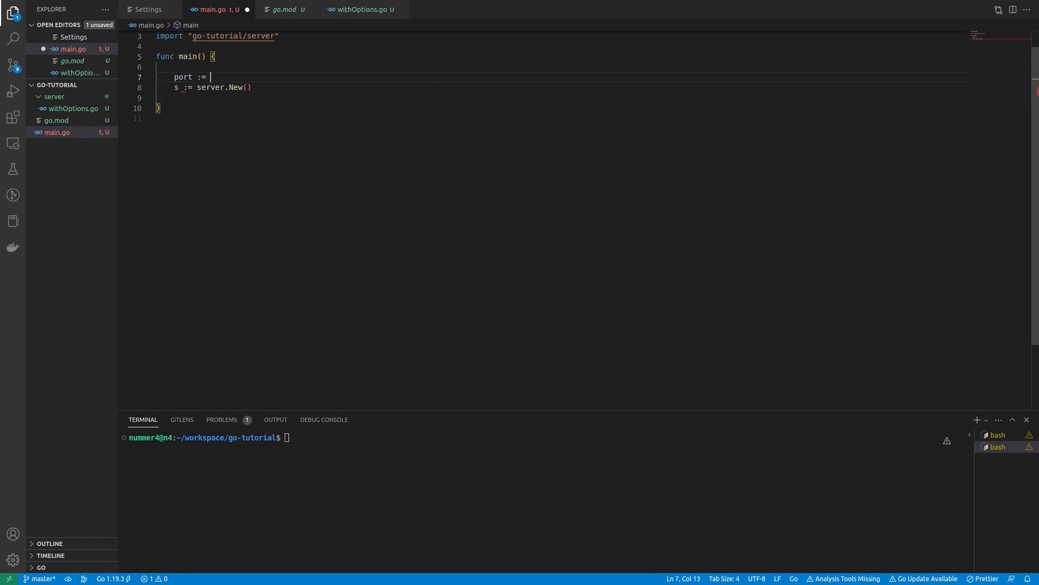
pyautogui.write('WithPort(')
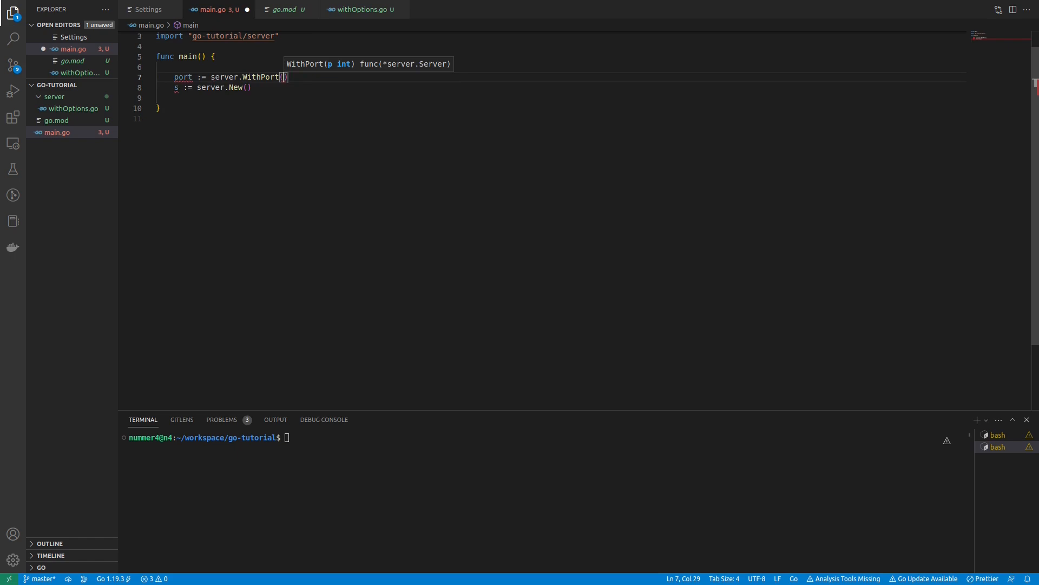
pyautogui.write('8080')
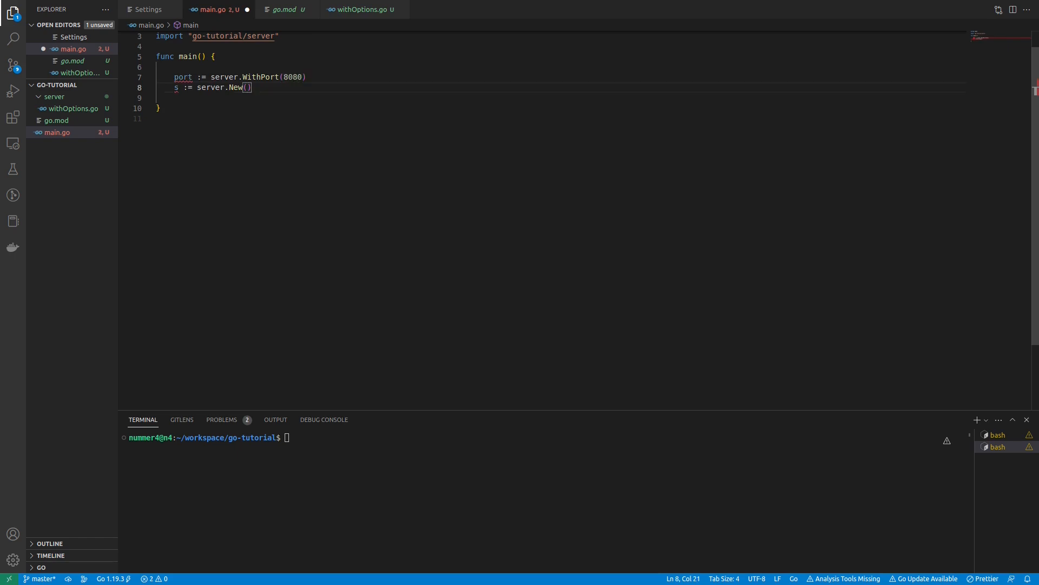
pyautogui.write('port')
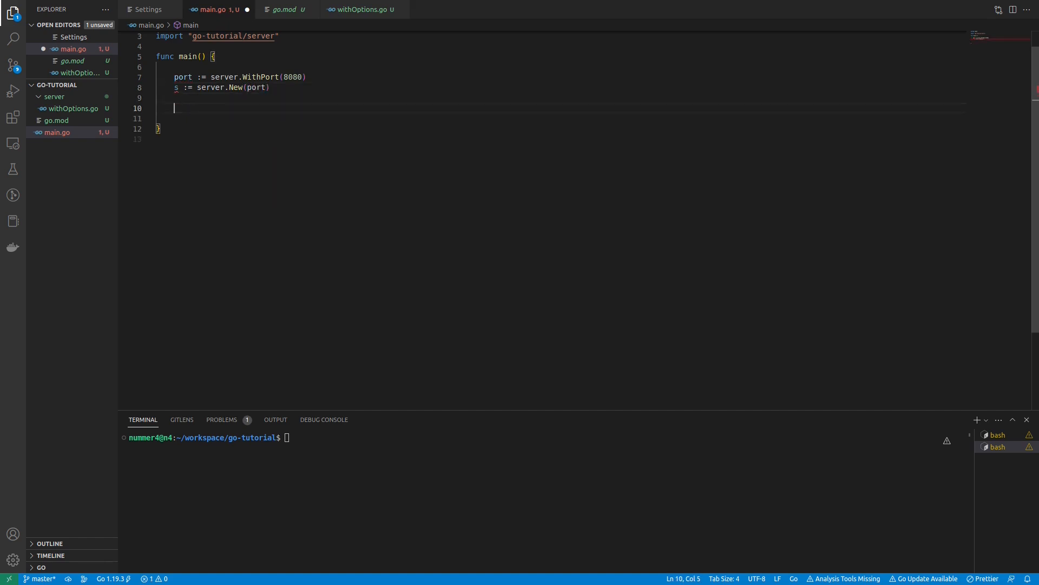
pyautogui.write('fmt.Print')
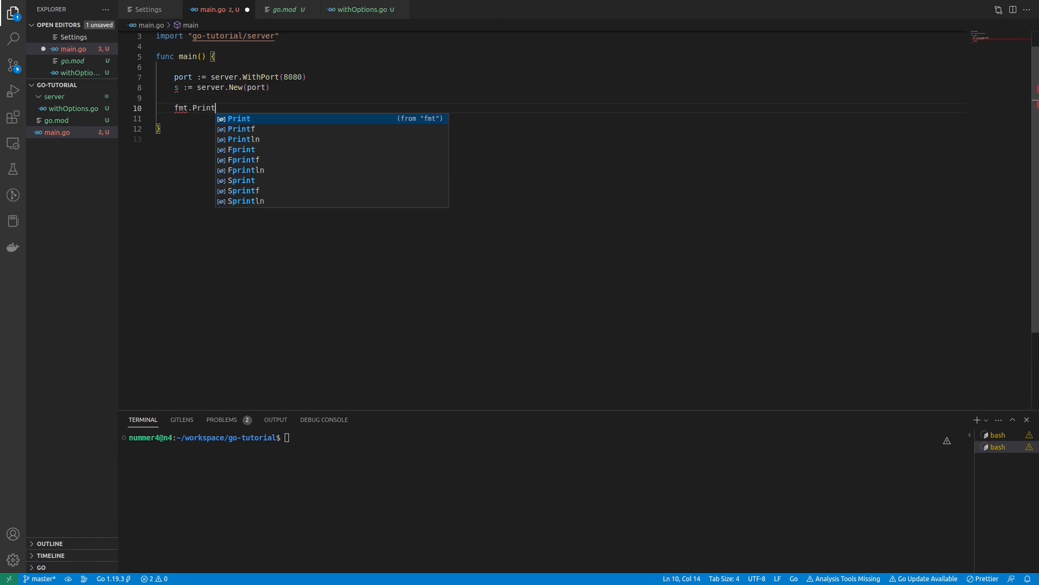
# Insert fmt.Printf with the format string "server: %#v\n"
pyautogui.click(242, 129)
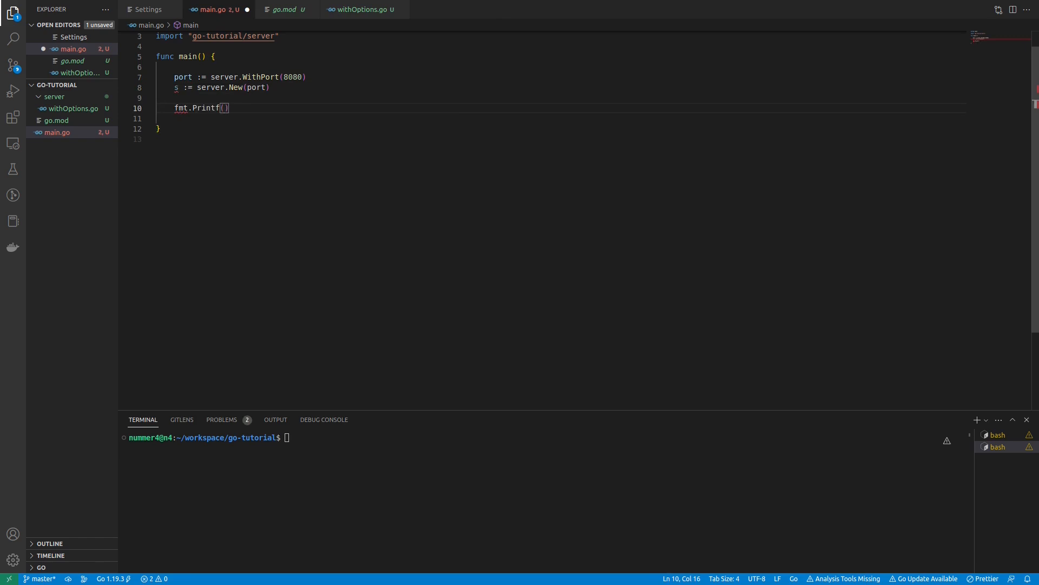
pyautogui.write('"s"')
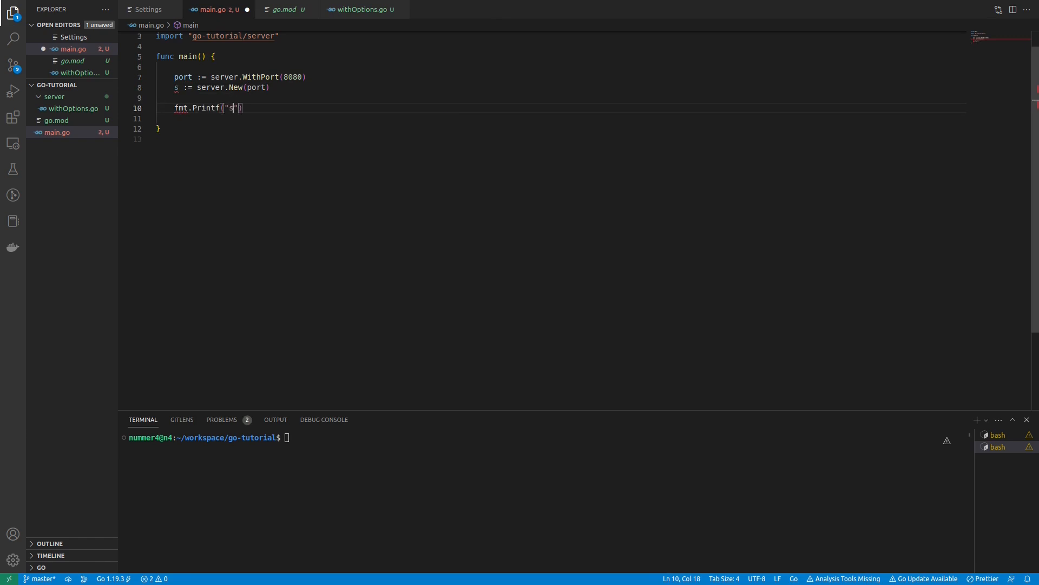
pyautogui.write('server:')
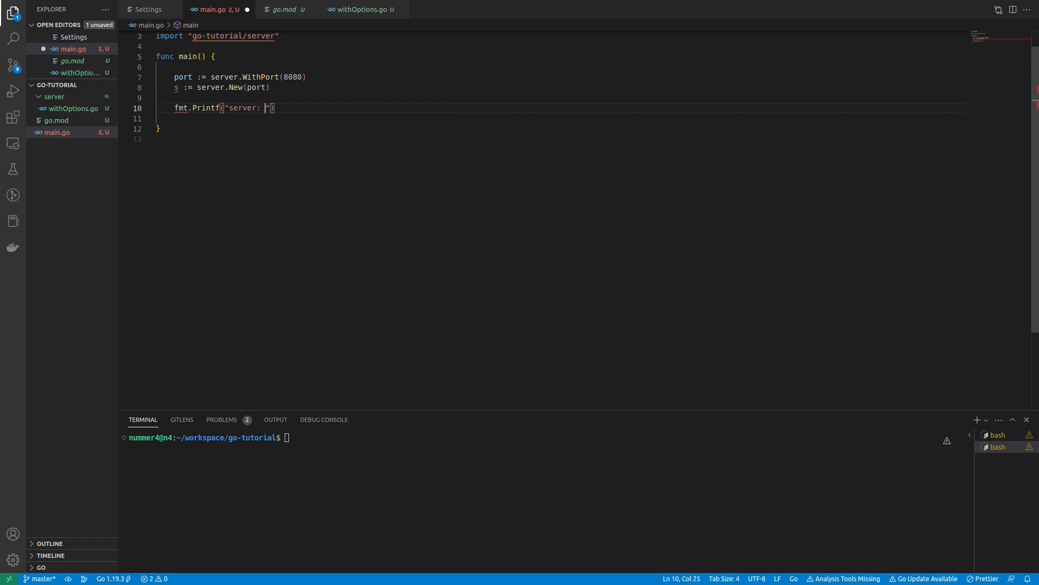
pyautogui.write('%#v')
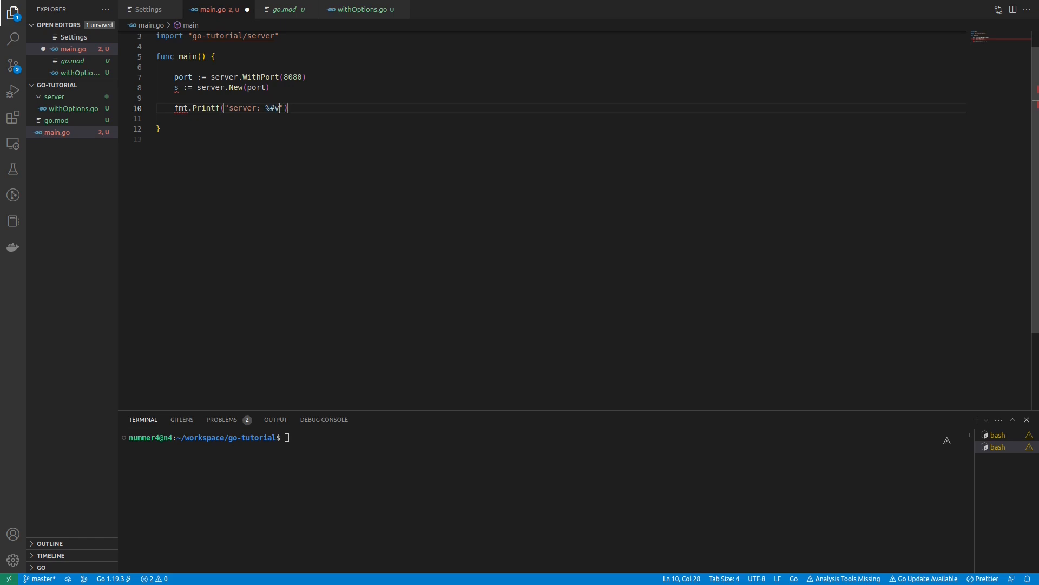
pyautogui.write('\\n')
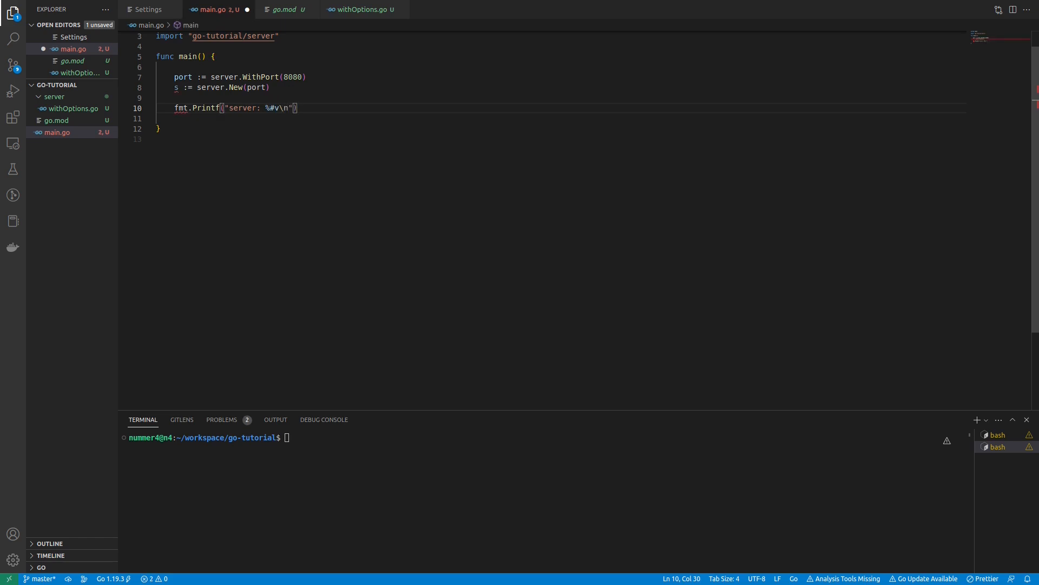
# Pass the server as the argument and run go run . showing port 8080
pyautogui.press('Right')
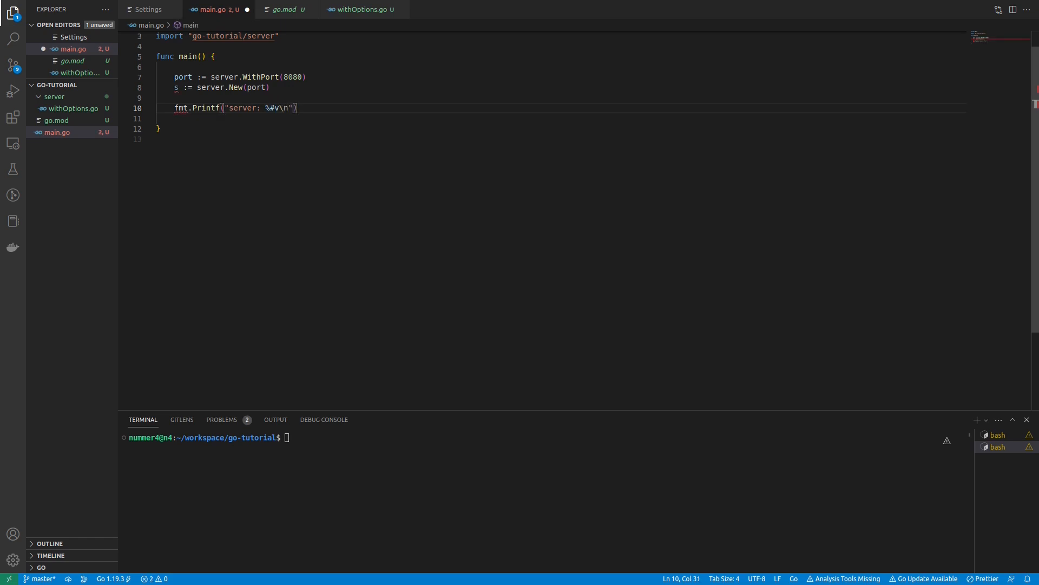
pyautogui.write(', server')
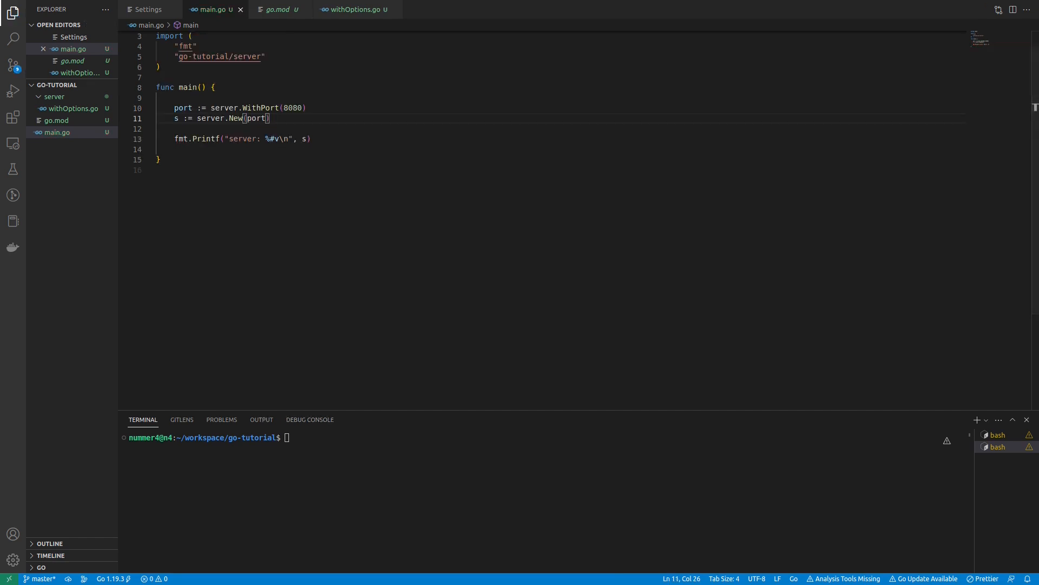
pyautogui.write('go run .')
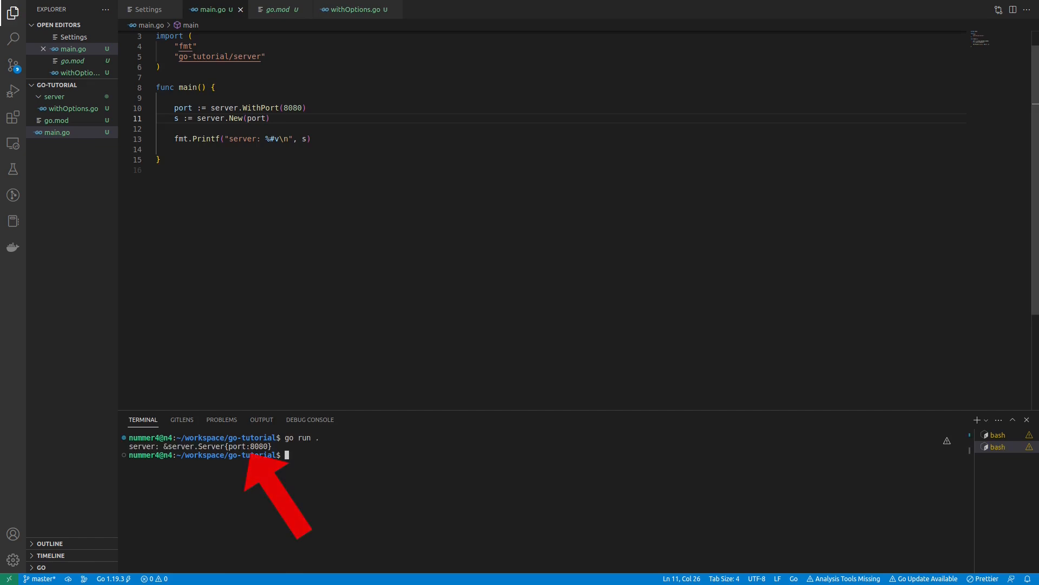
pyautogui.click(354, 9)
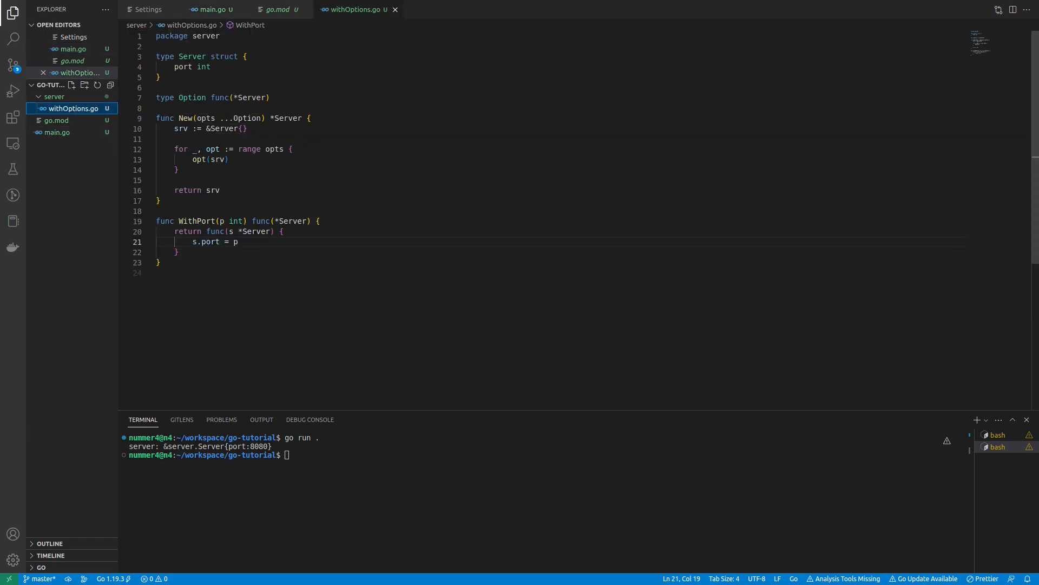
# Add a host string field to Server and begin func WithHost(h string) func(*Server)
pyautogui.press('Enter')
pyautogui.write('host s')
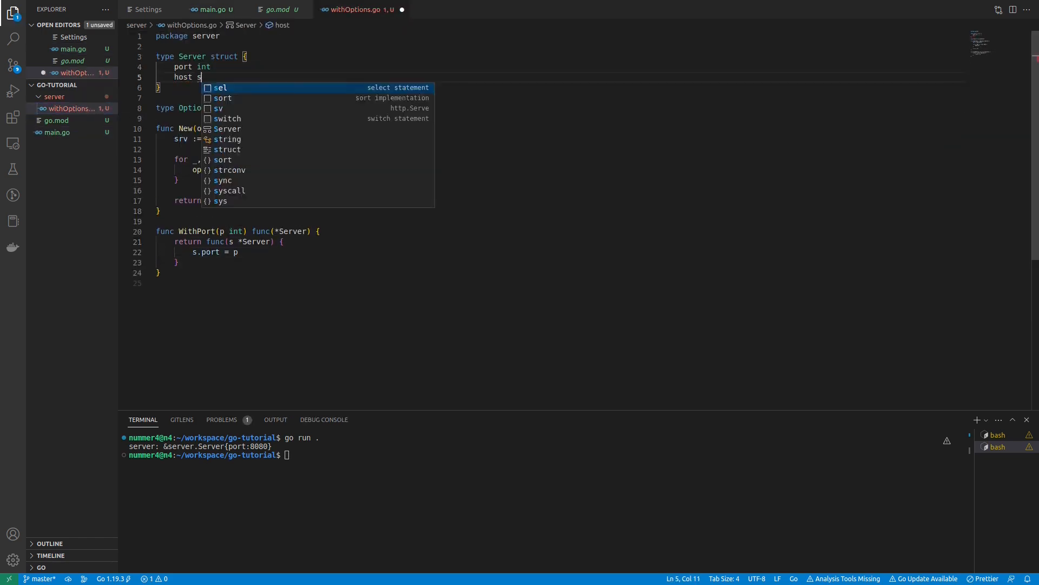
pyautogui.write('tring')
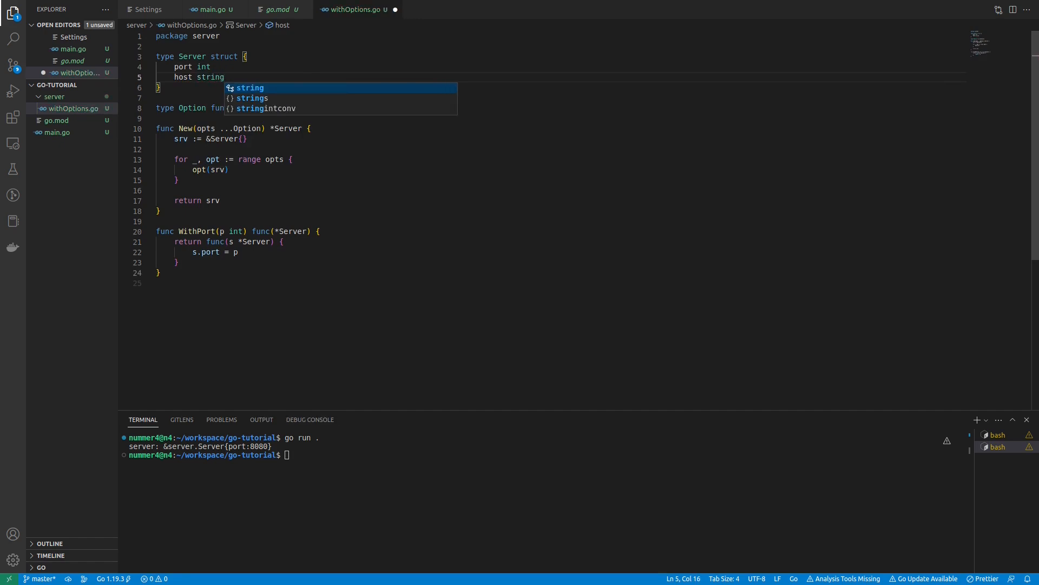
pyautogui.write('func WithHost(h string) func(*Server) {')
pyautogui.write('return func(s *Server)')
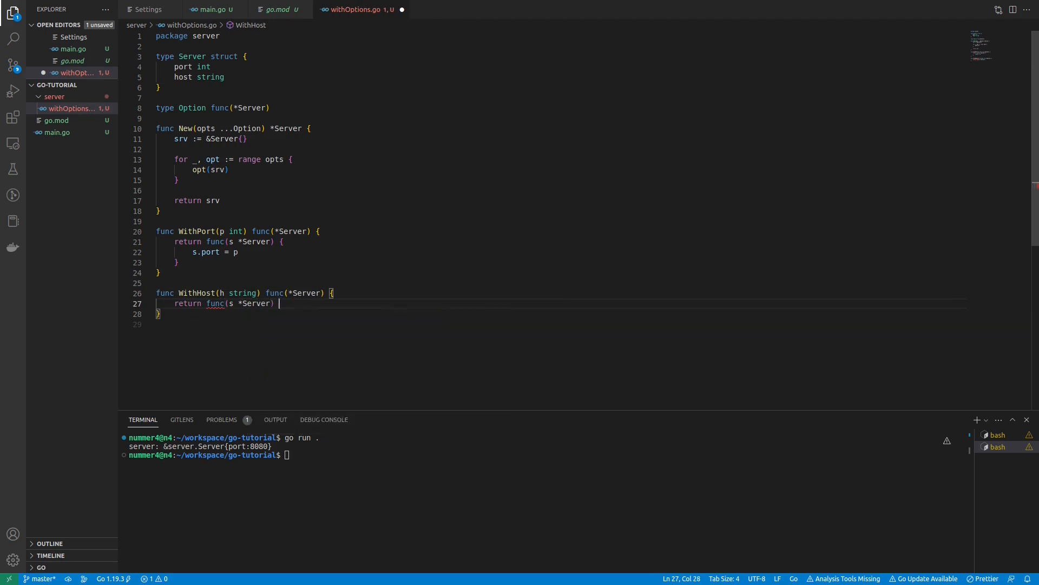
pyautogui.click(212, 9)
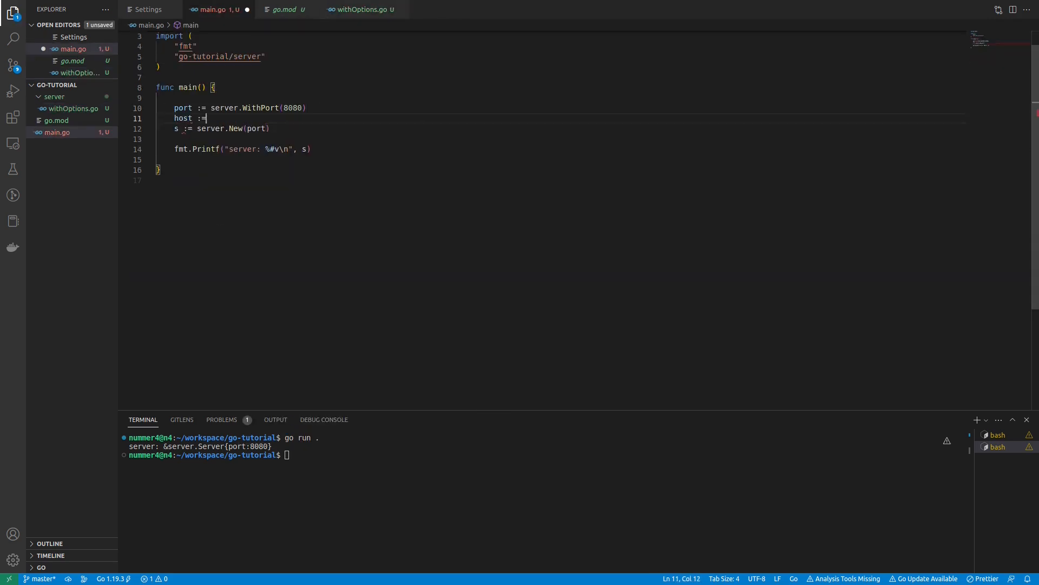
# Add host := server.WithHost("localhost"), pass host to New, and rerun go run
pyautogui.write('server.WithHost("localhost")')
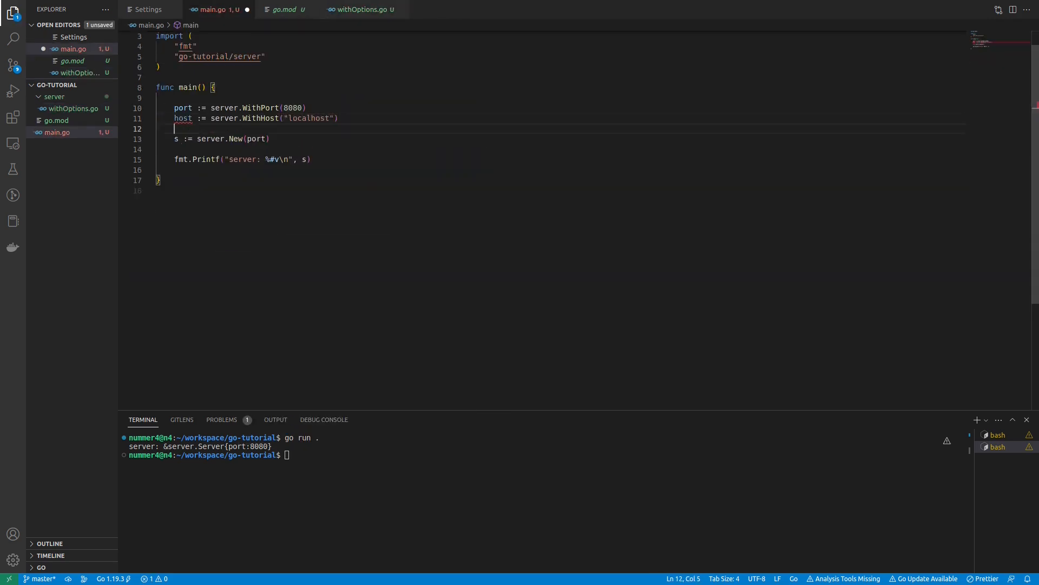
pyautogui.write(', host')
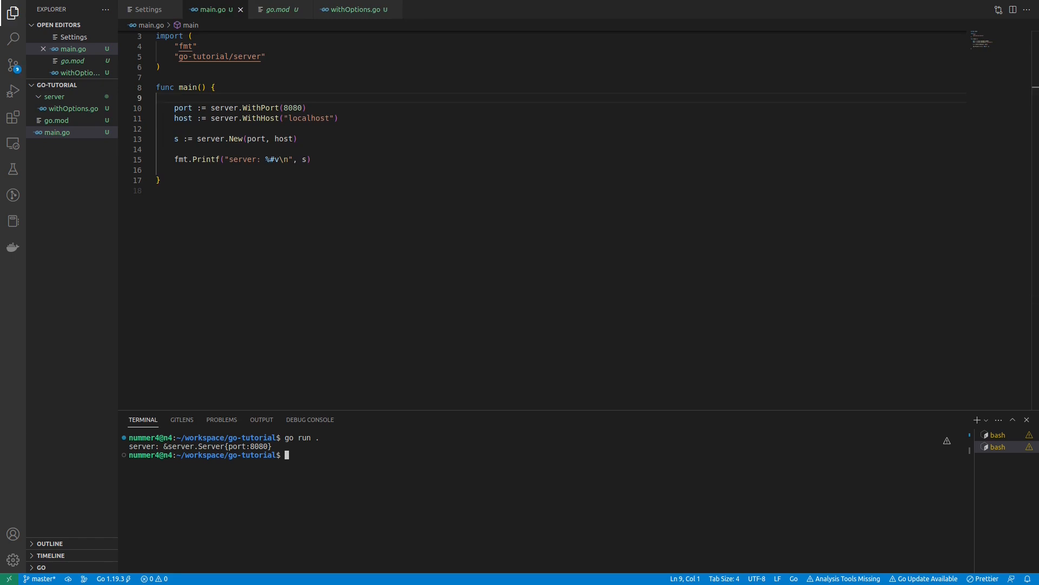
pyautogui.press('Enter')
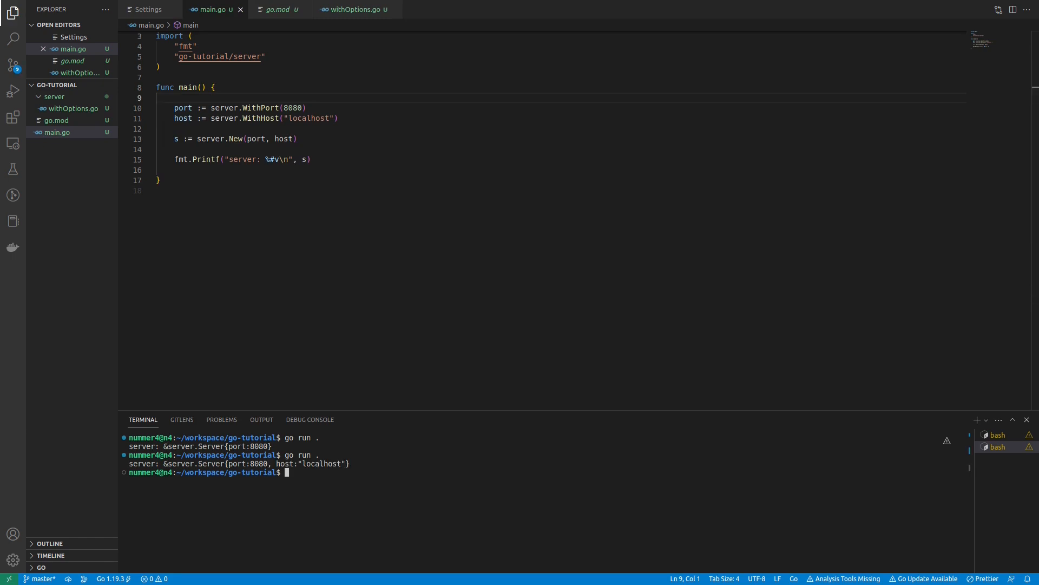